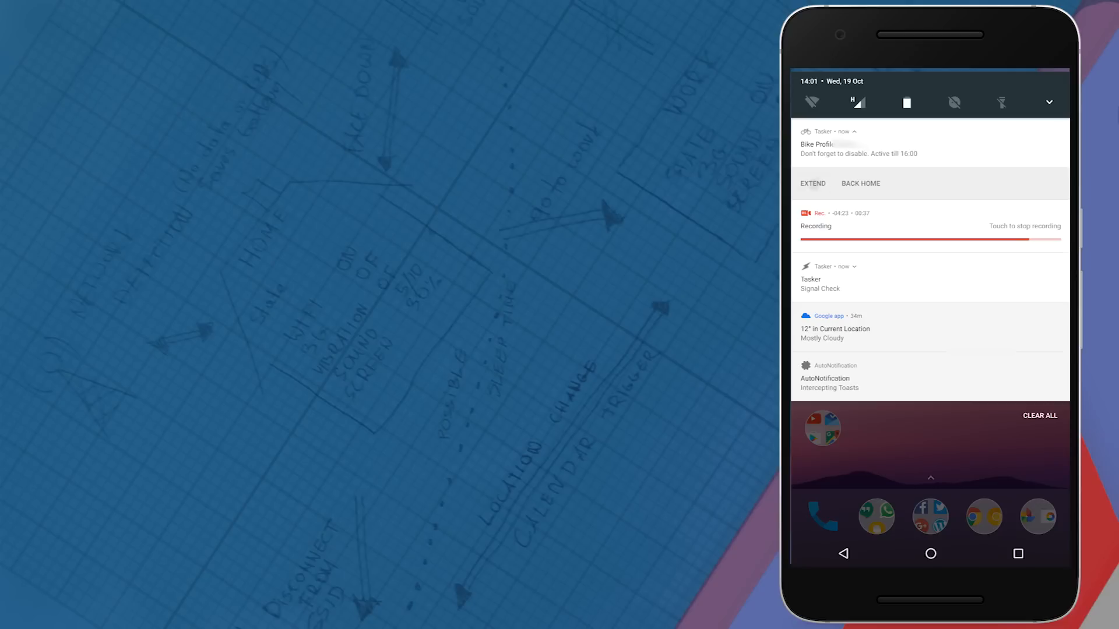
# Extend the active bike ride from the notification and spin the hour picker toward 16
pyautogui.click(813, 184)
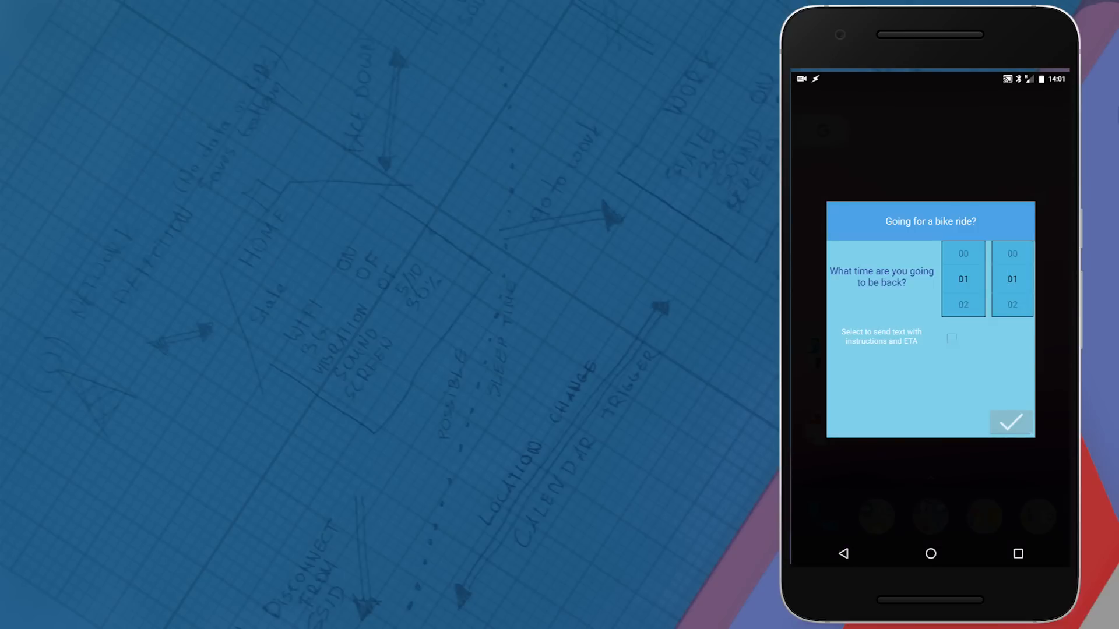
pyautogui.scroll(-3)
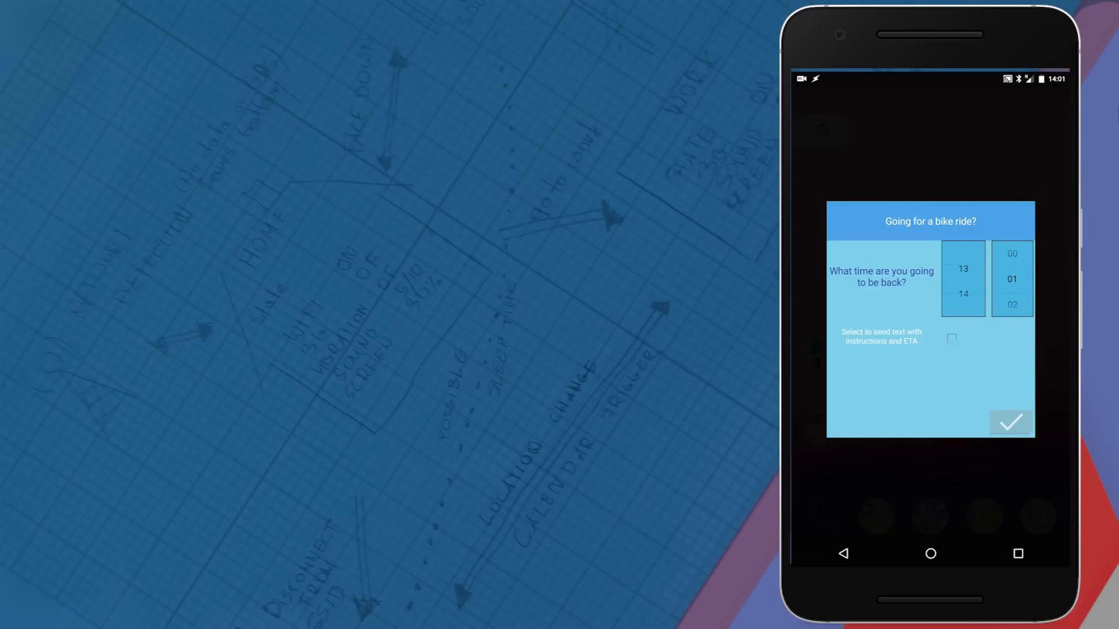
pyautogui.scroll(-3)
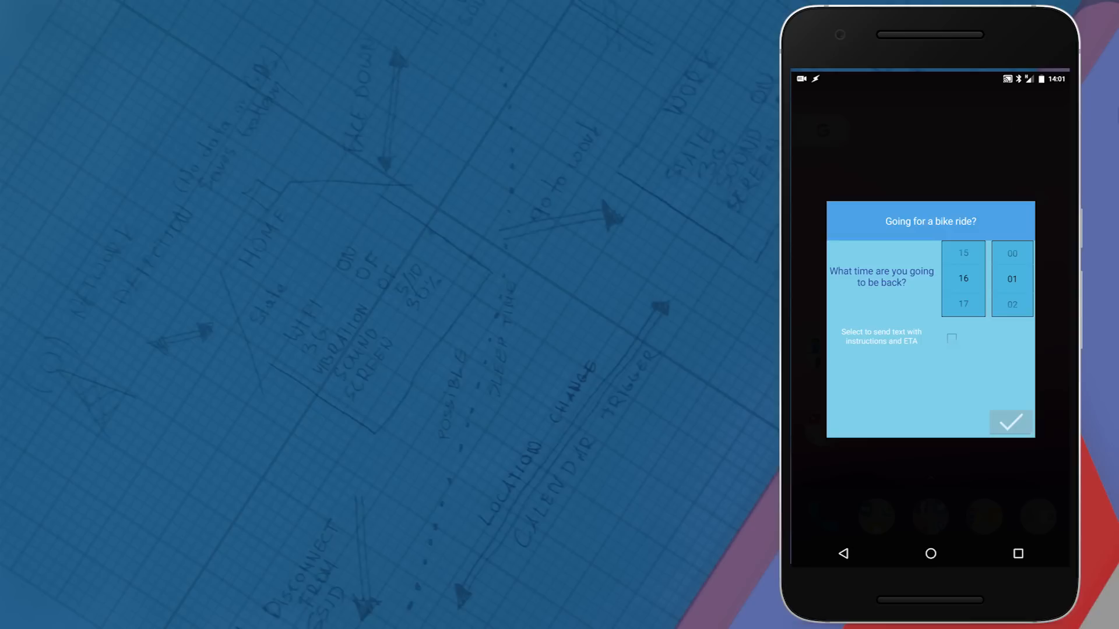
pyautogui.scroll(-3)
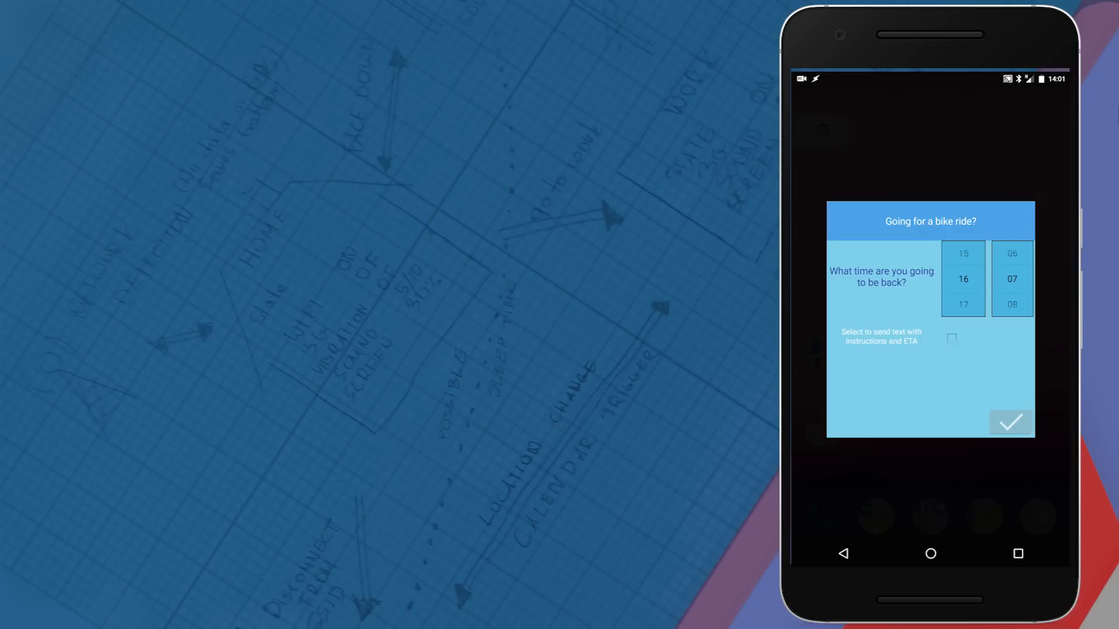
pyautogui.scroll(-3)
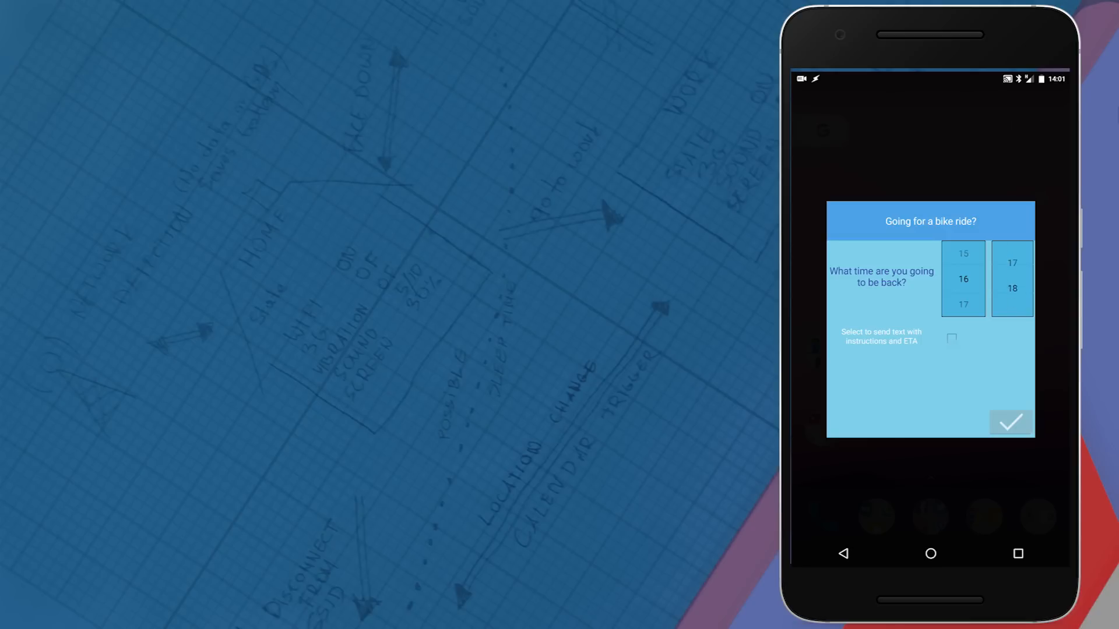
pyautogui.scroll(-3)
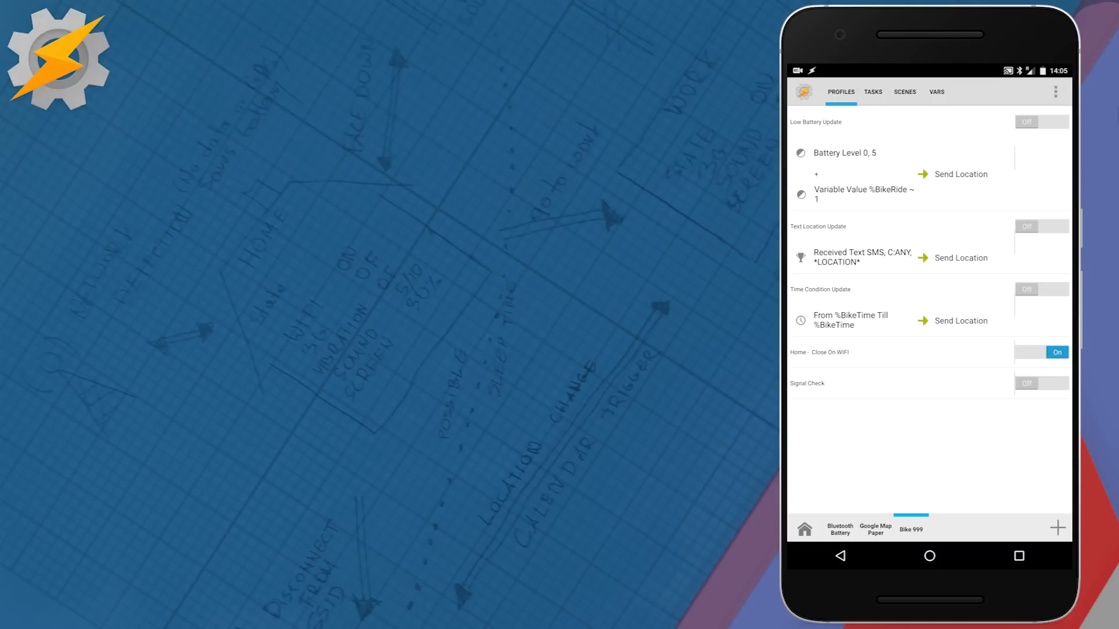
# Expand the Home - Close On WiFi profile and open its Send Location task
pyautogui.click(820, 351)
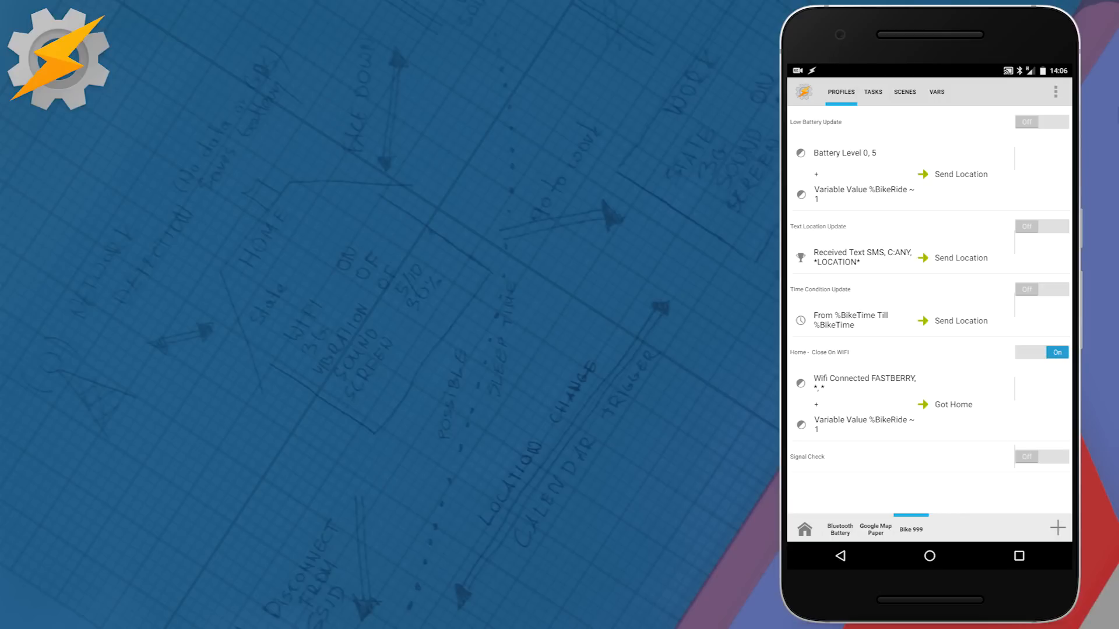
pyautogui.click(961, 175)
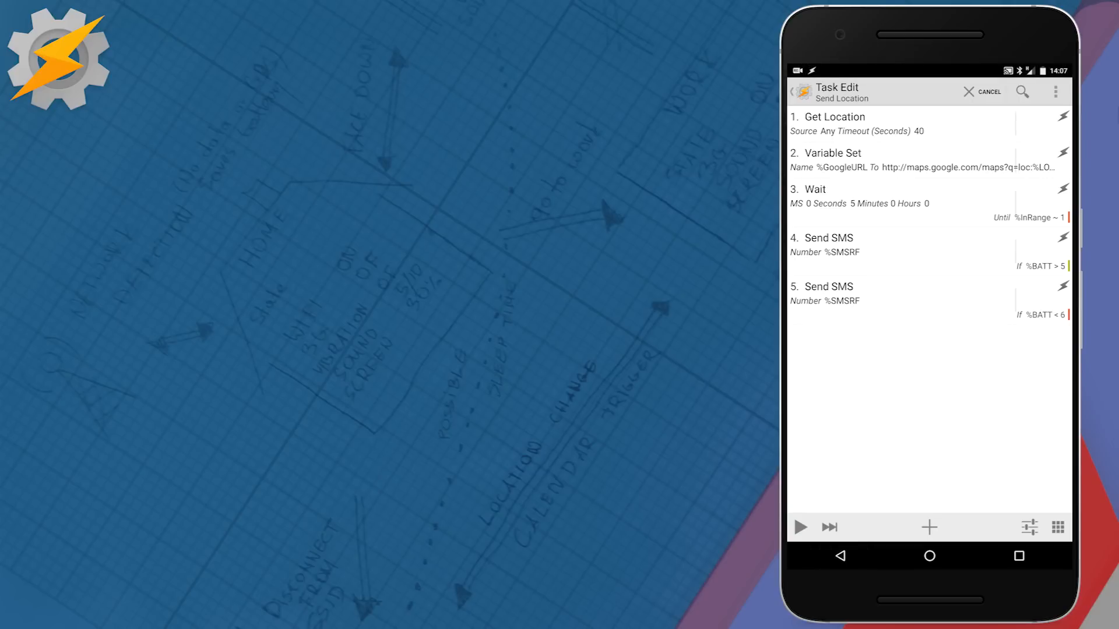
# Review the fourth Send SMS action's number, message and battery-above-5 condition, then return to Profiles
pyautogui.click(809, 189)
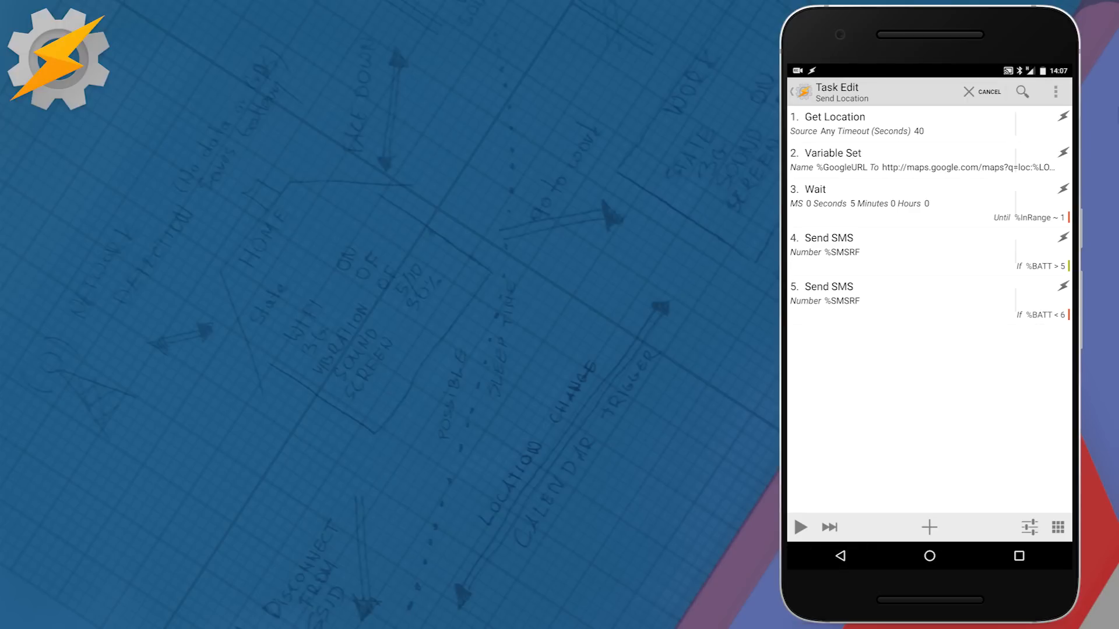
pyautogui.click(827, 286)
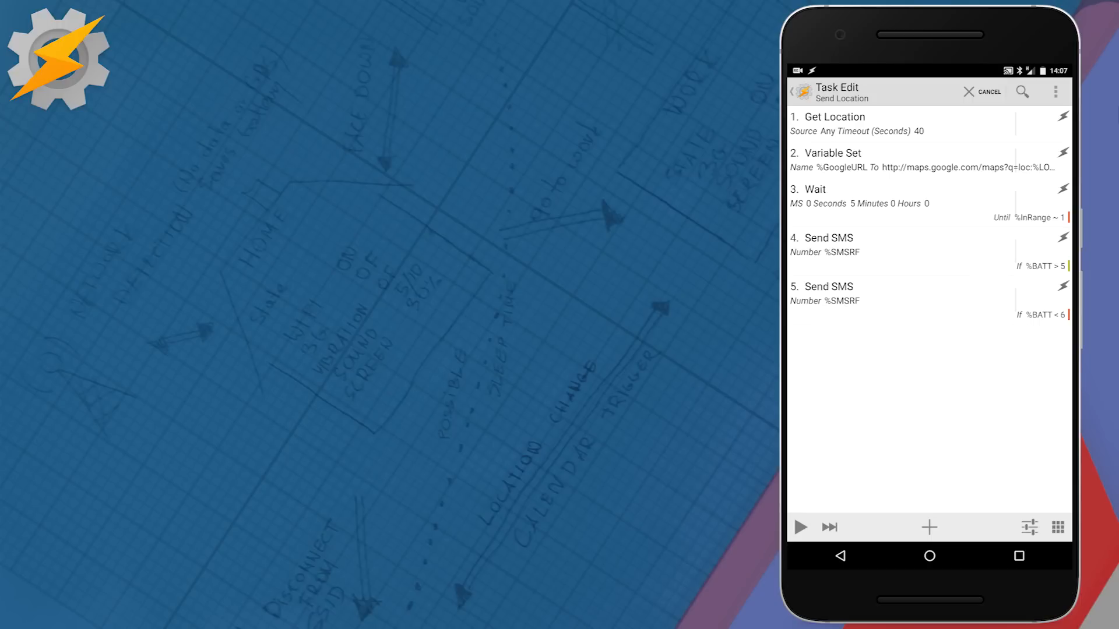
pyautogui.click(829, 238)
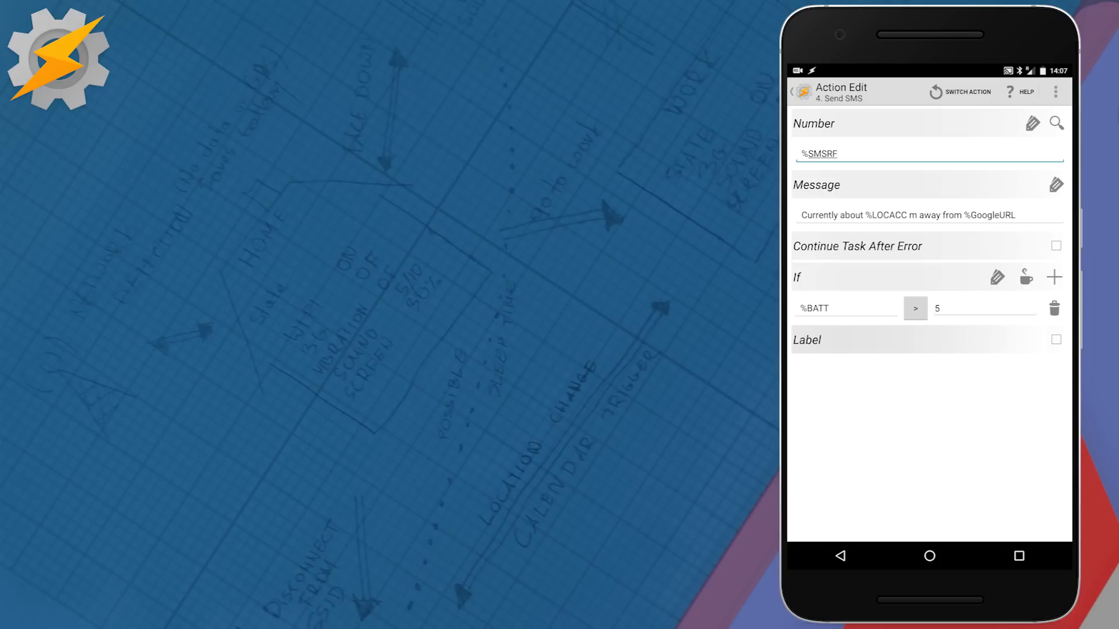
pyautogui.click(841, 556)
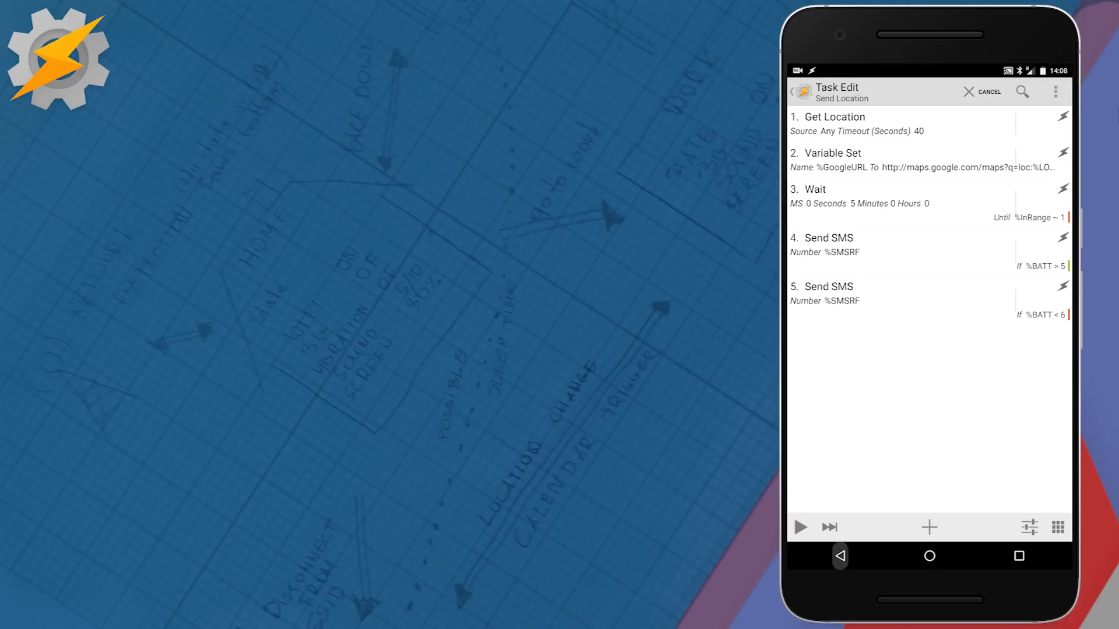
pyautogui.click(981, 94)
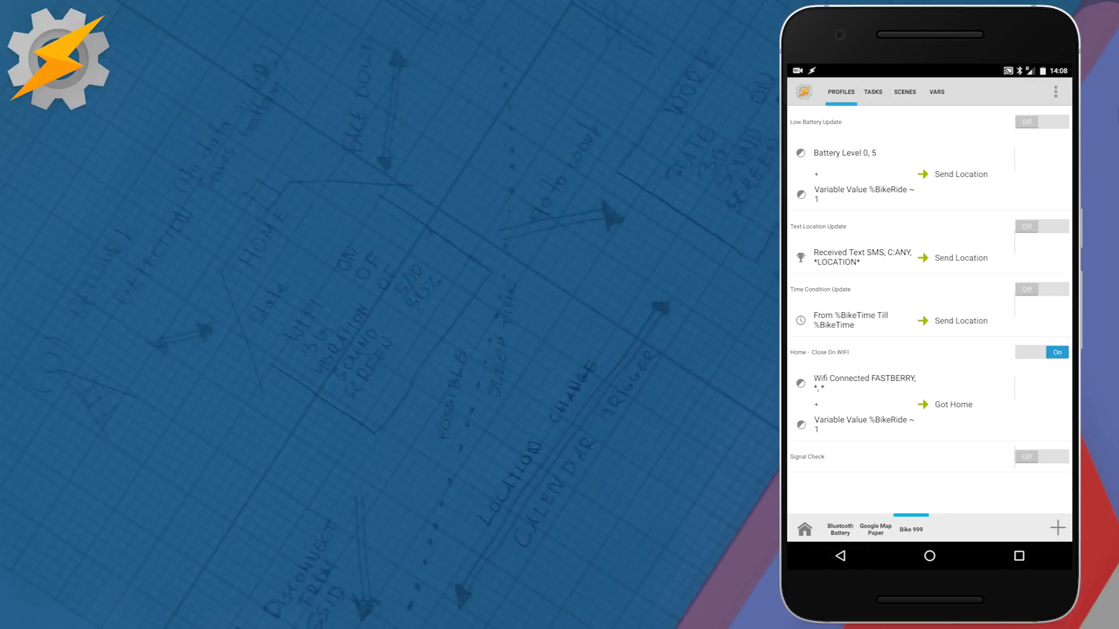
# Review the Start and Extend tasks from the Tasks list
pyautogui.click(873, 91)
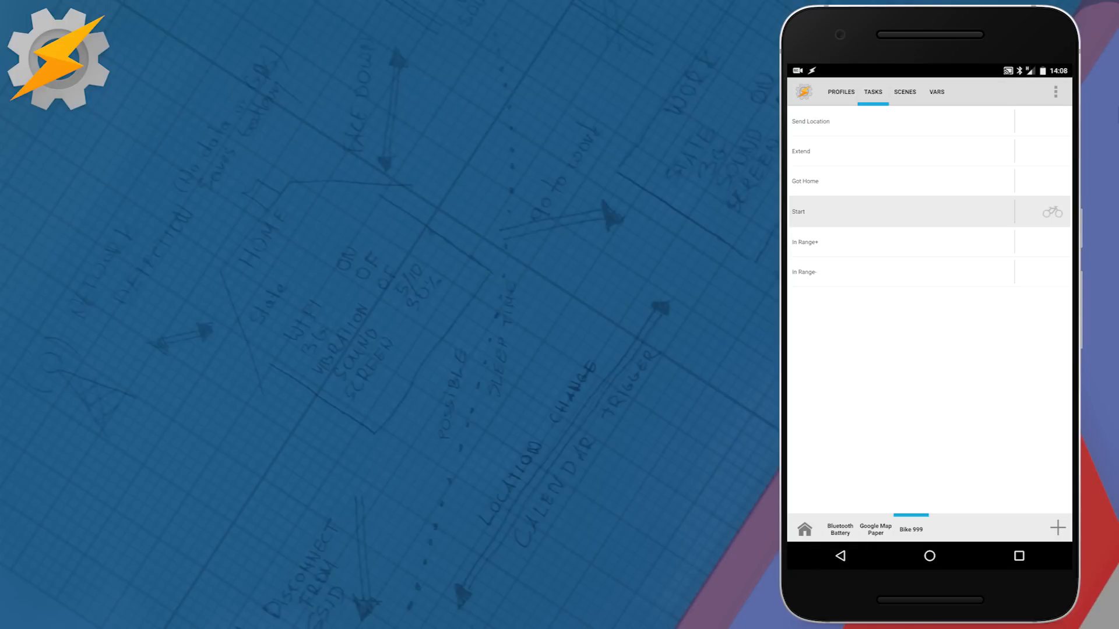
pyautogui.click(899, 211)
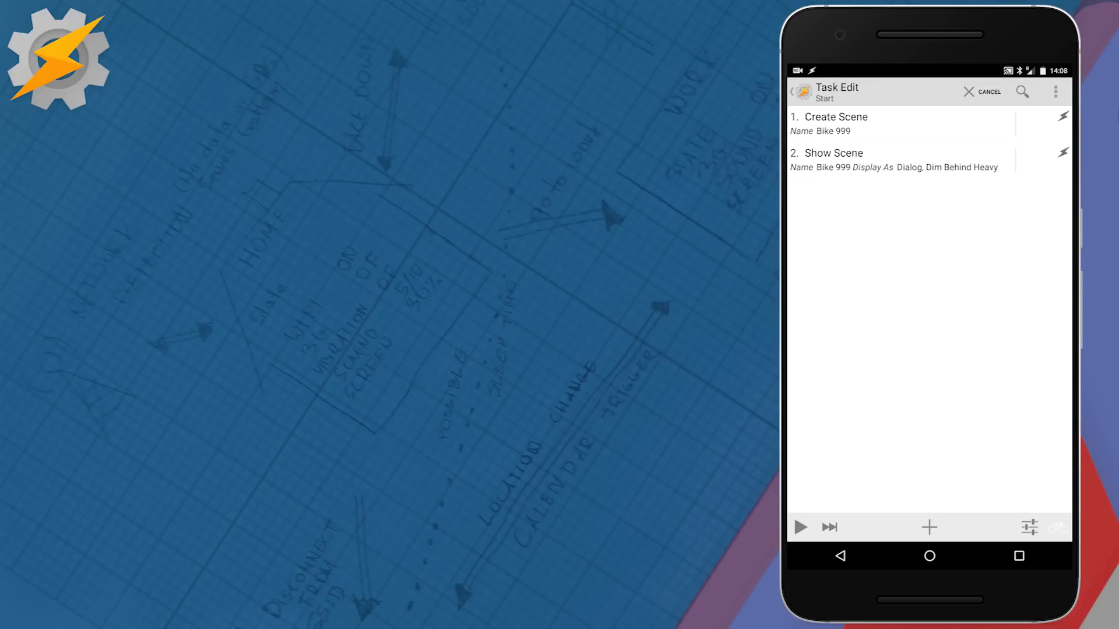
pyautogui.click(839, 556)
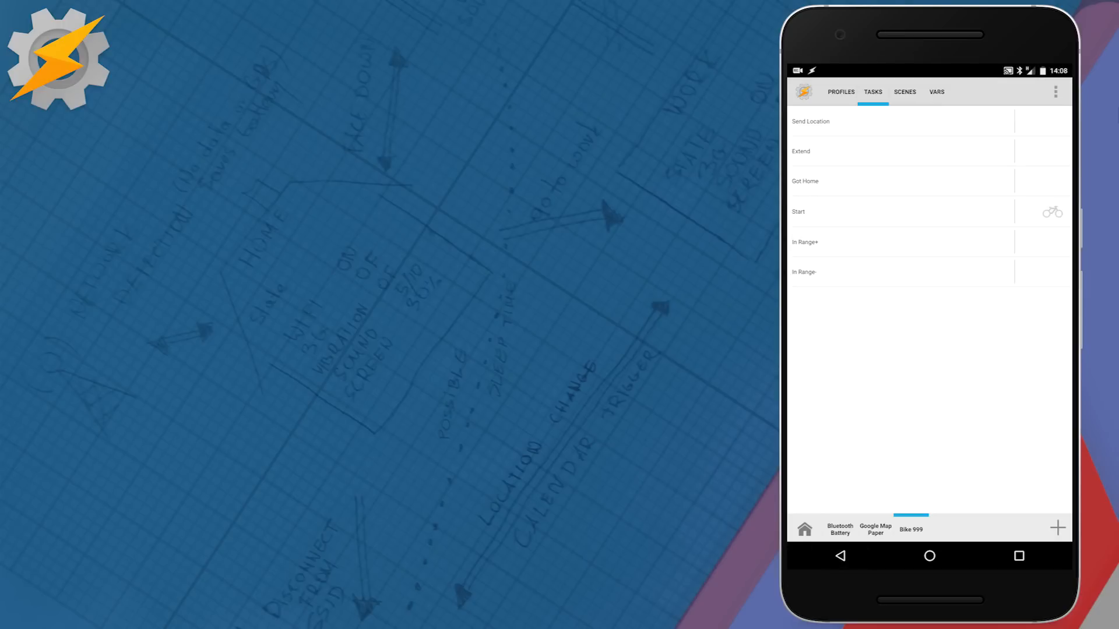
pyautogui.click(801, 150)
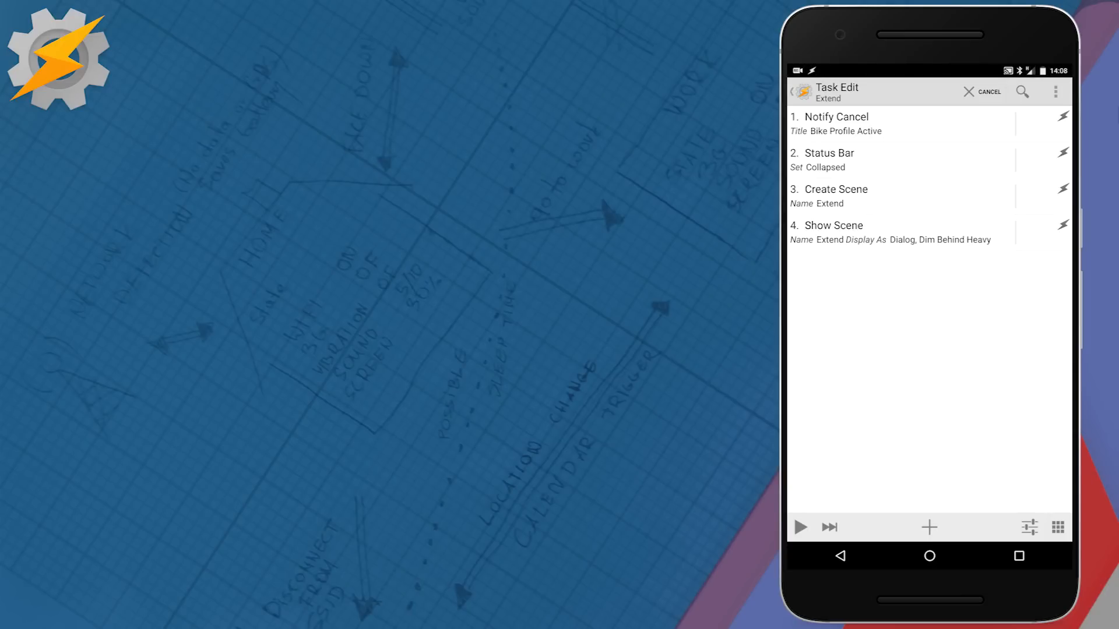
pyautogui.click(841, 556)
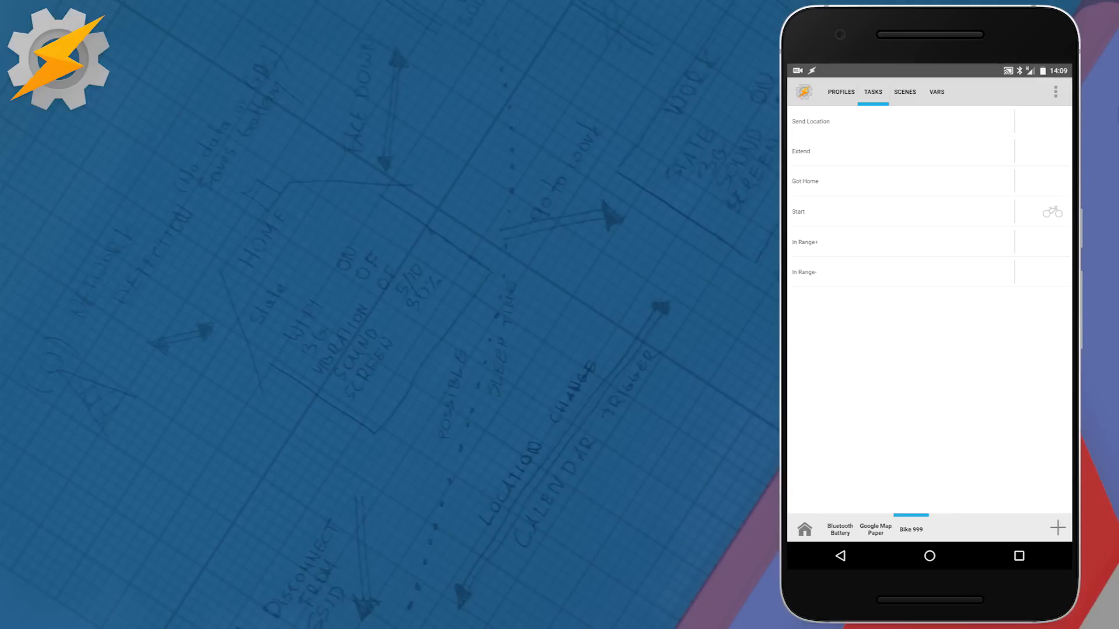
# Review the Got Home task and bring up the Scenes list with Bike 999 and Extend
pyautogui.click(804, 181)
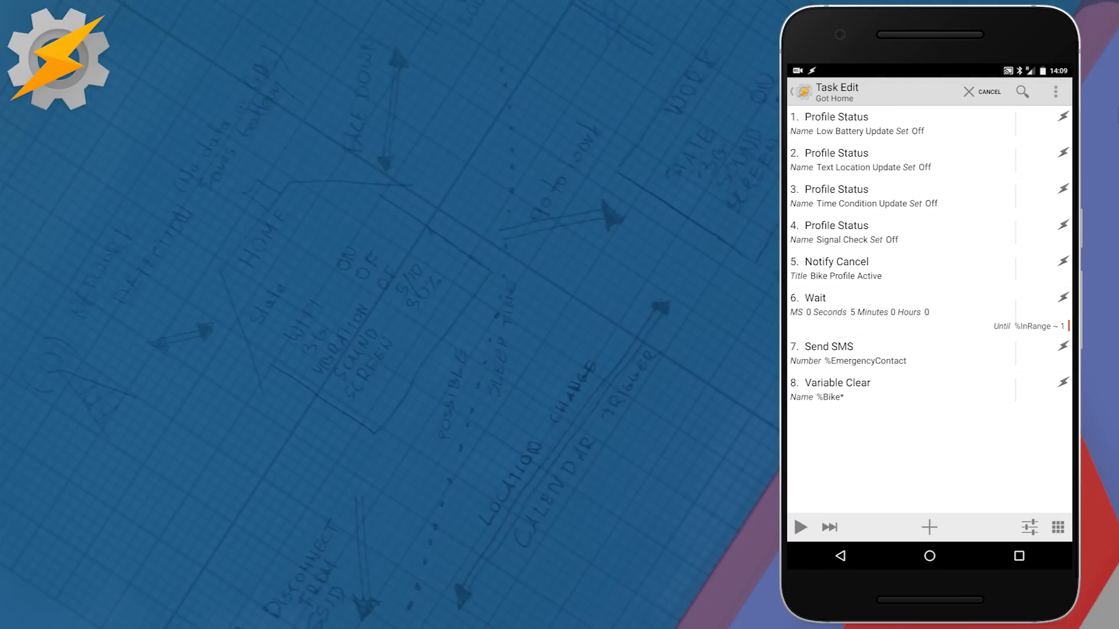
pyautogui.click(840, 556)
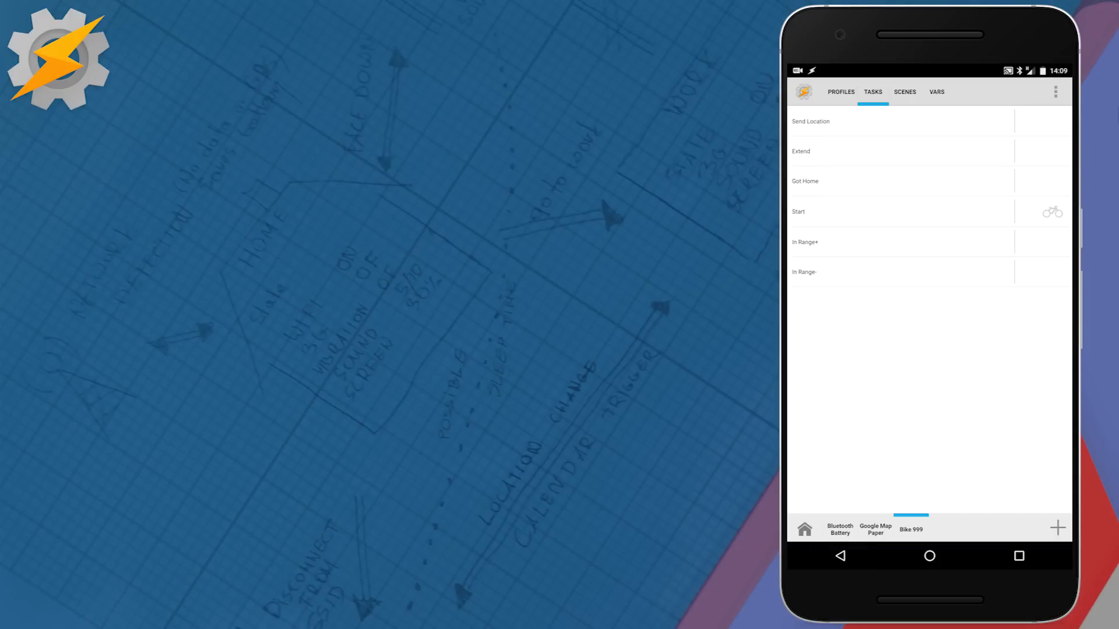
pyautogui.click(904, 91)
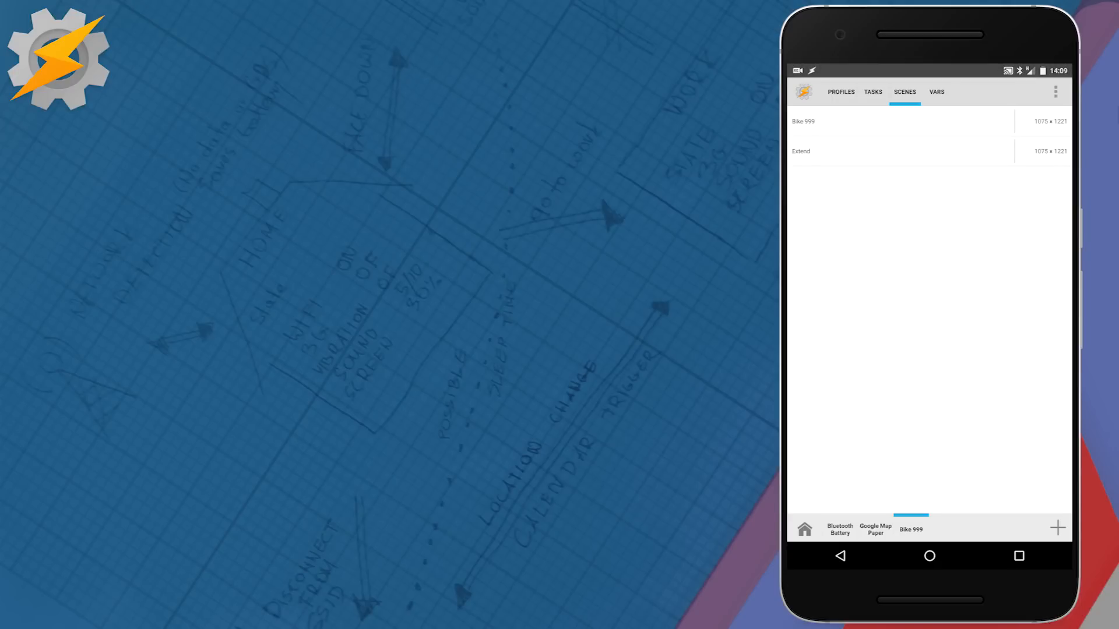
pyautogui.click(803, 121)
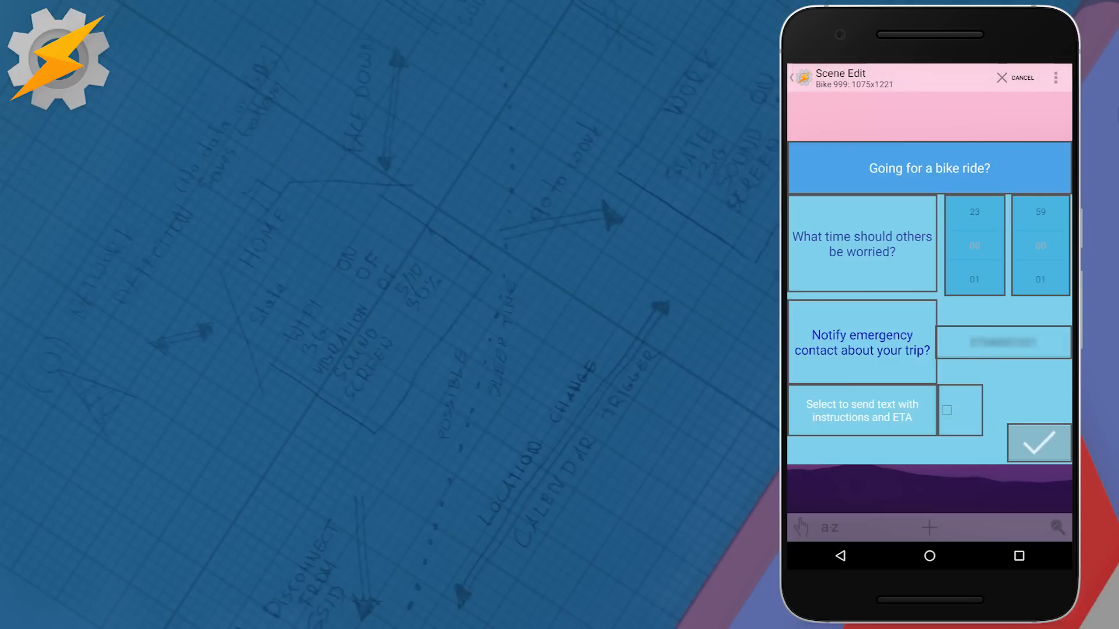
pyautogui.click(839, 556)
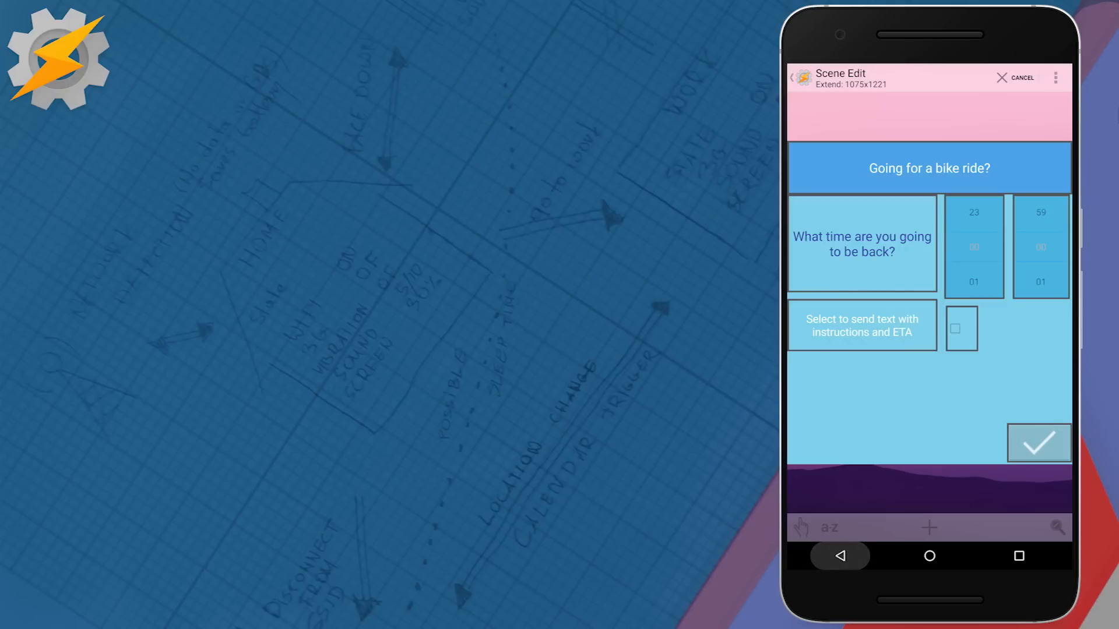
pyautogui.click(1021, 77)
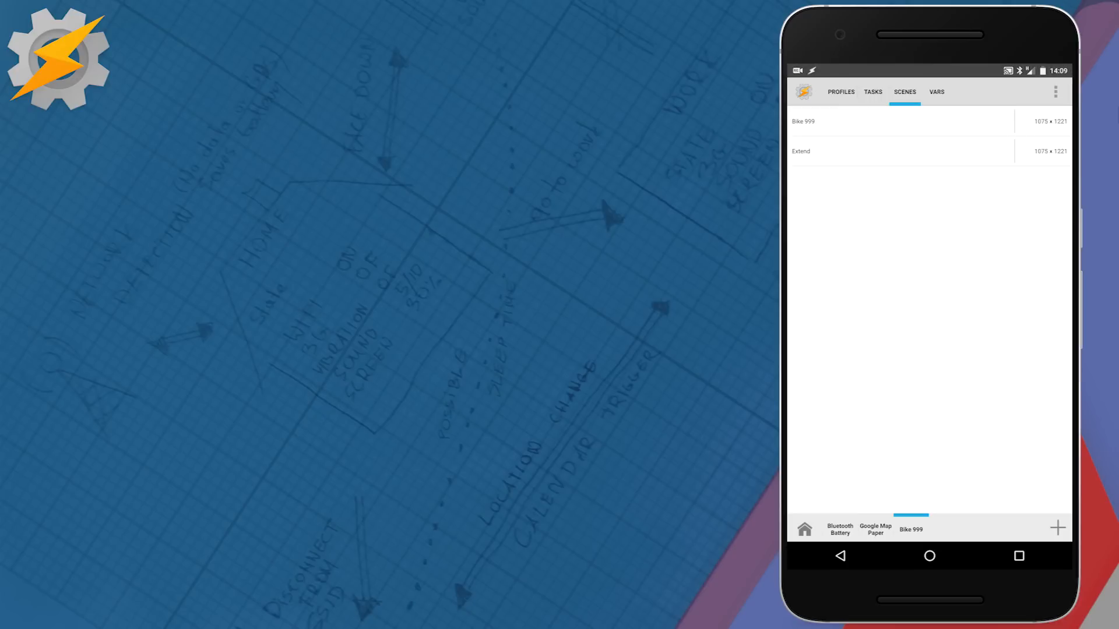
pyautogui.click(801, 121)
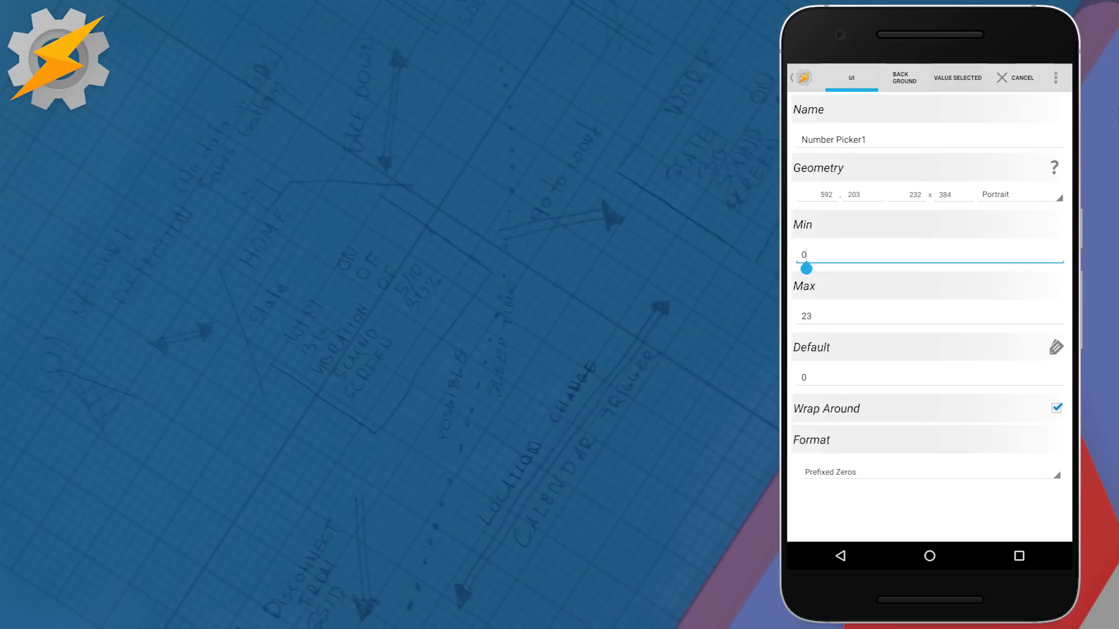
# Inspect the hour picker's %BikeHours value action and the 0–59 minute picker, then reach ContactEdit's settings
pyautogui.click(958, 76)
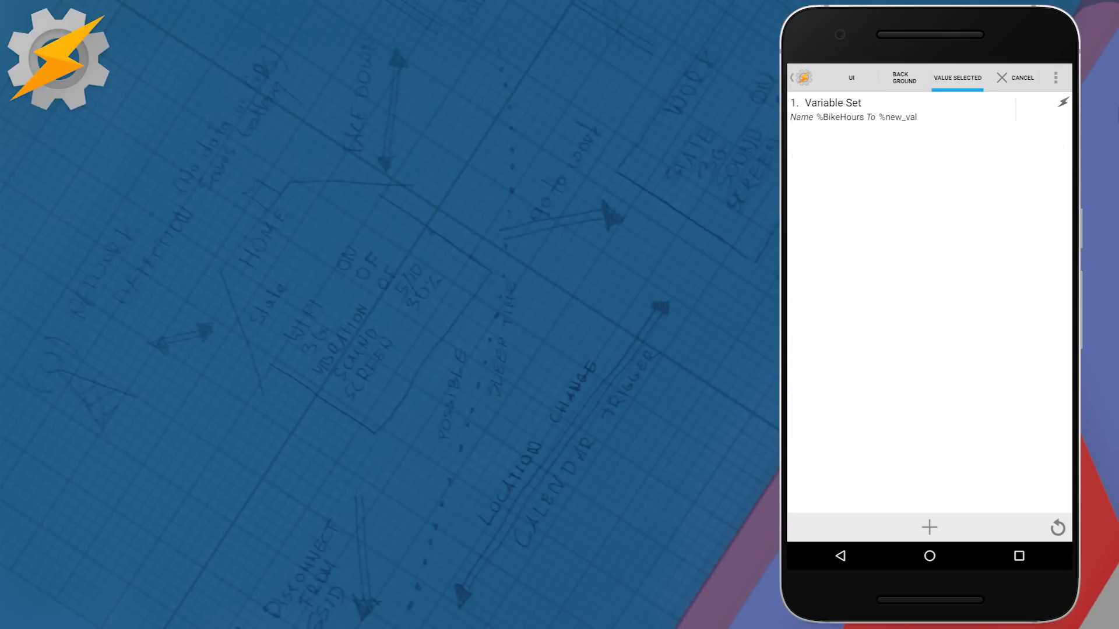
pyautogui.click(844, 556)
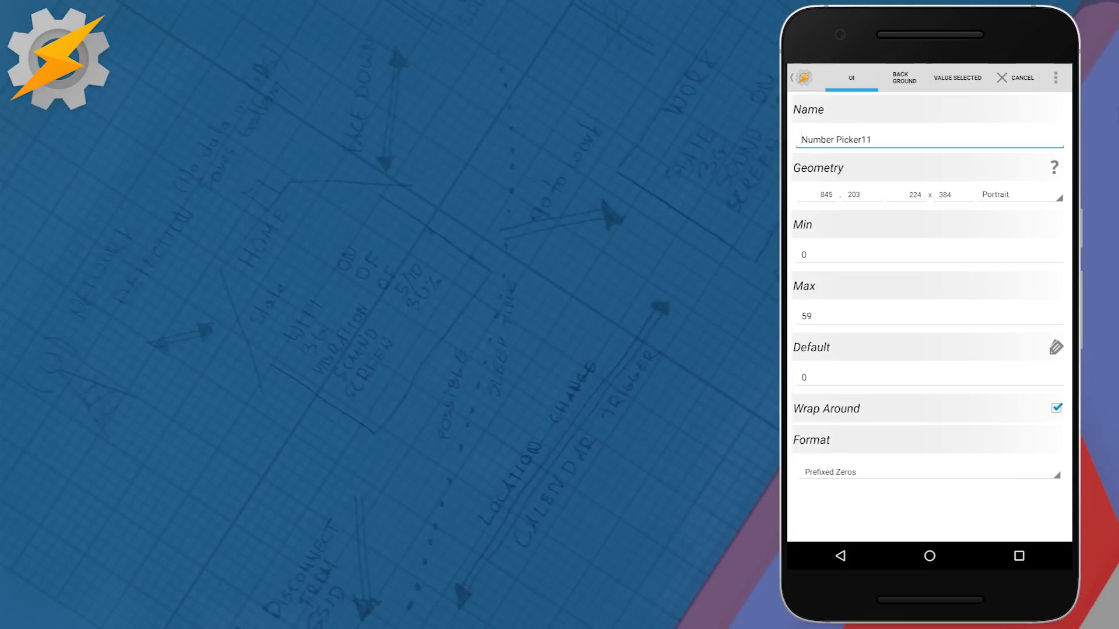
pyautogui.click(958, 77)
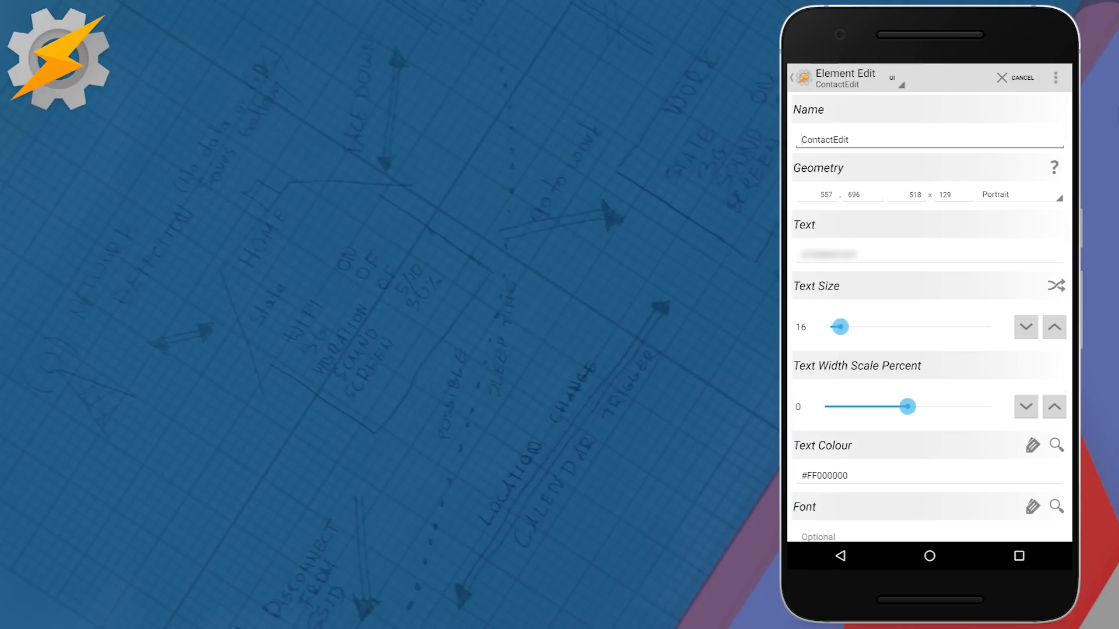
pyautogui.click(900, 81)
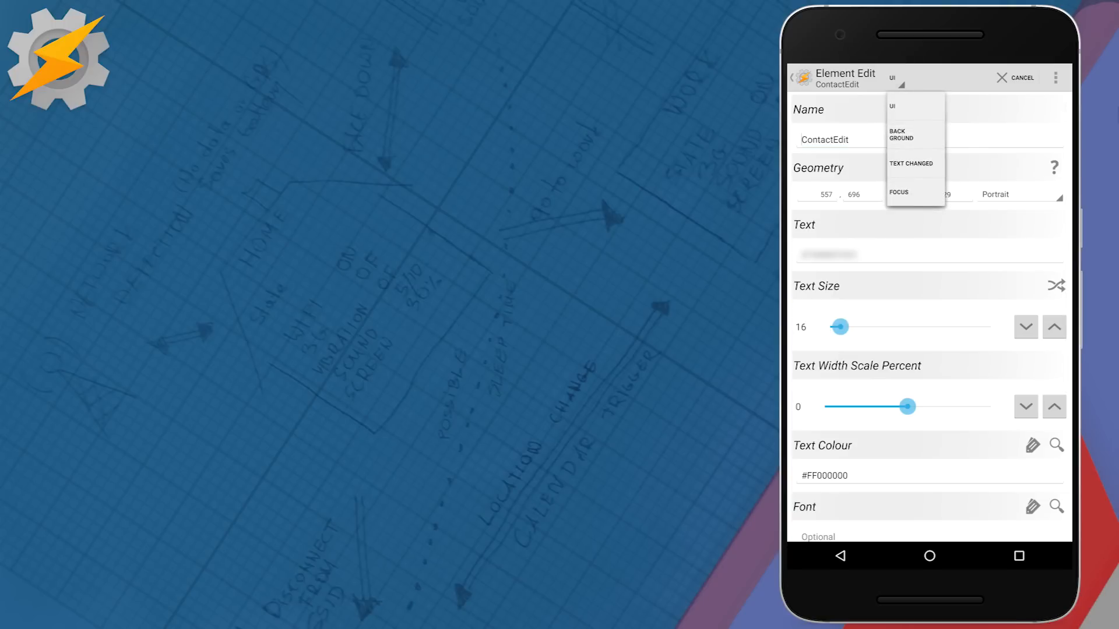
# Confirm ContactEdit's text-changed action sets %EmergencyContact to %new_val, then move to Checkbox1
pyautogui.click(911, 164)
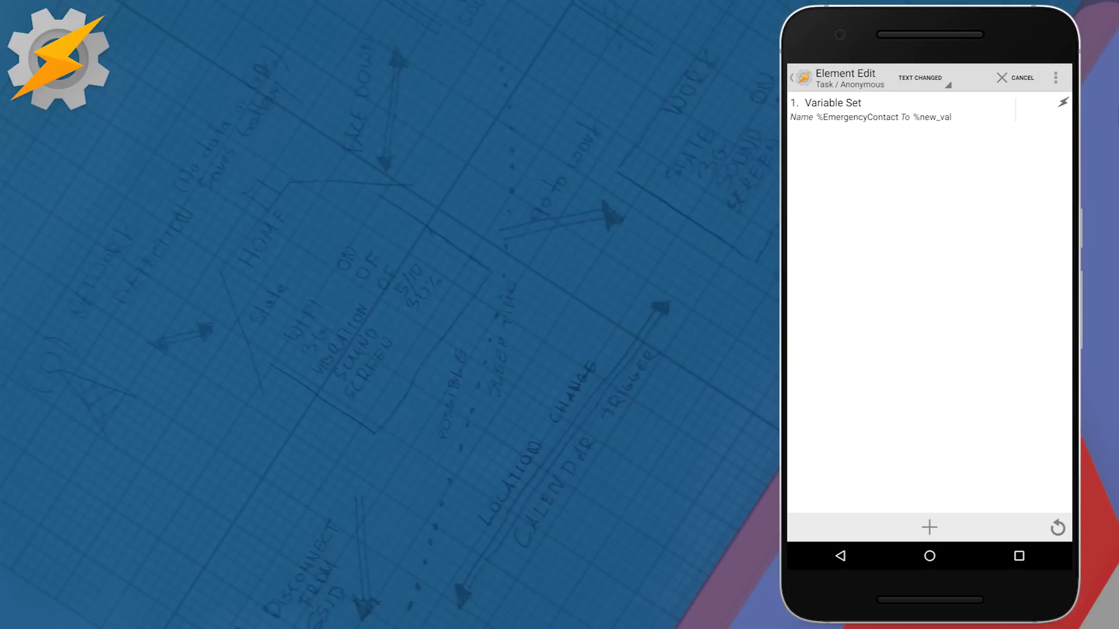
pyautogui.click(842, 556)
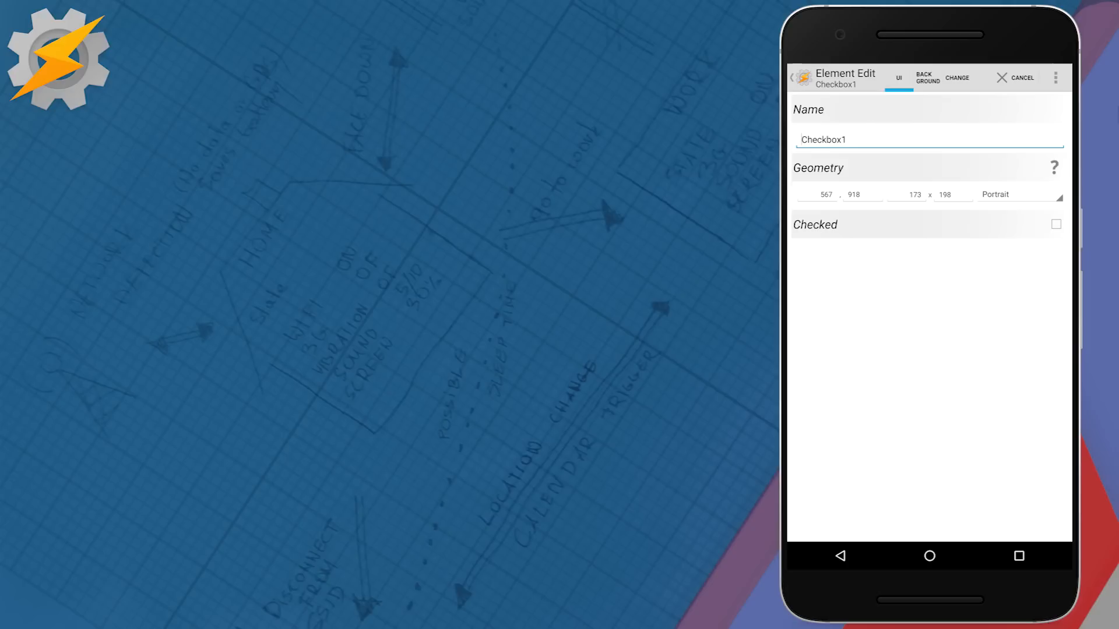
# Return from the Checkbox1 settings to the Bike 999 scene layout
pyautogui.click(955, 78)
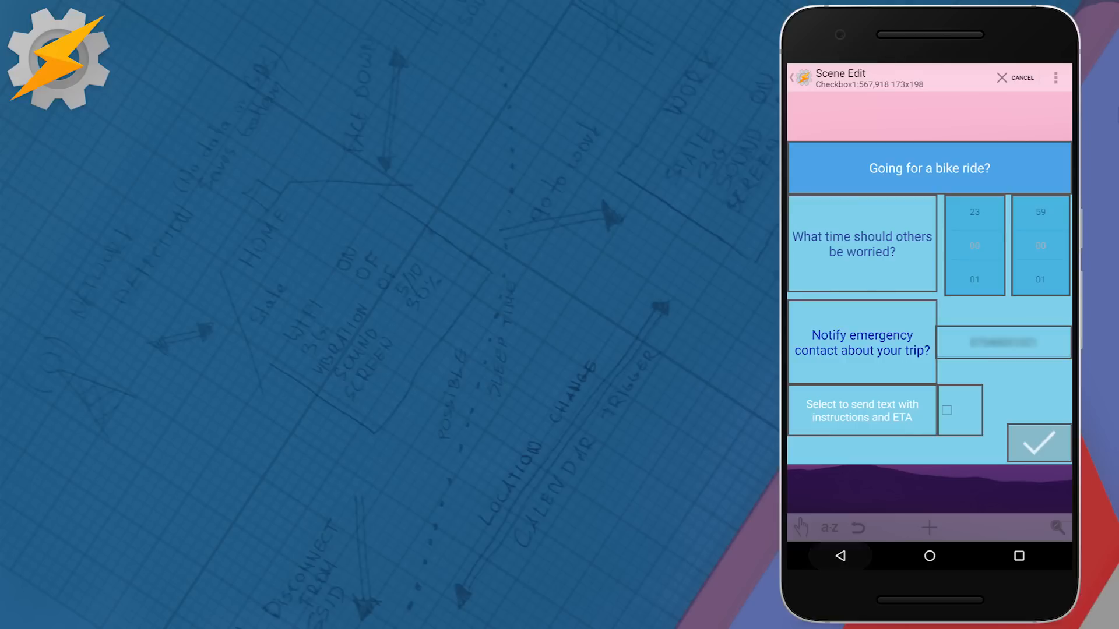
# Show the tick OK button's tap task beginning with four Profile Status steps
pyautogui.click(1038, 443)
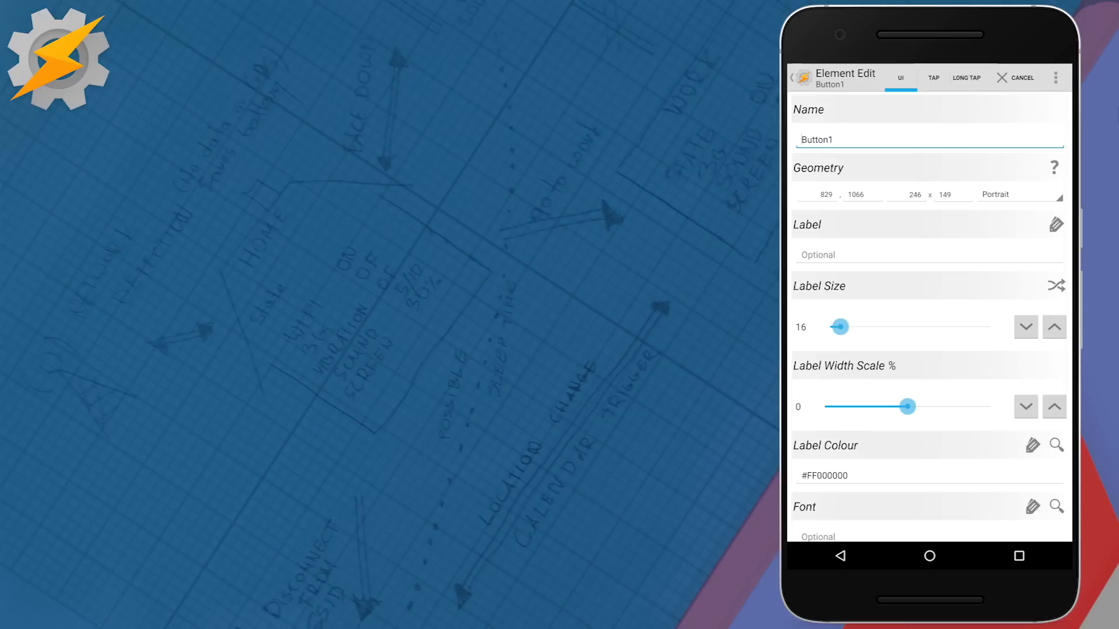
pyautogui.click(934, 77)
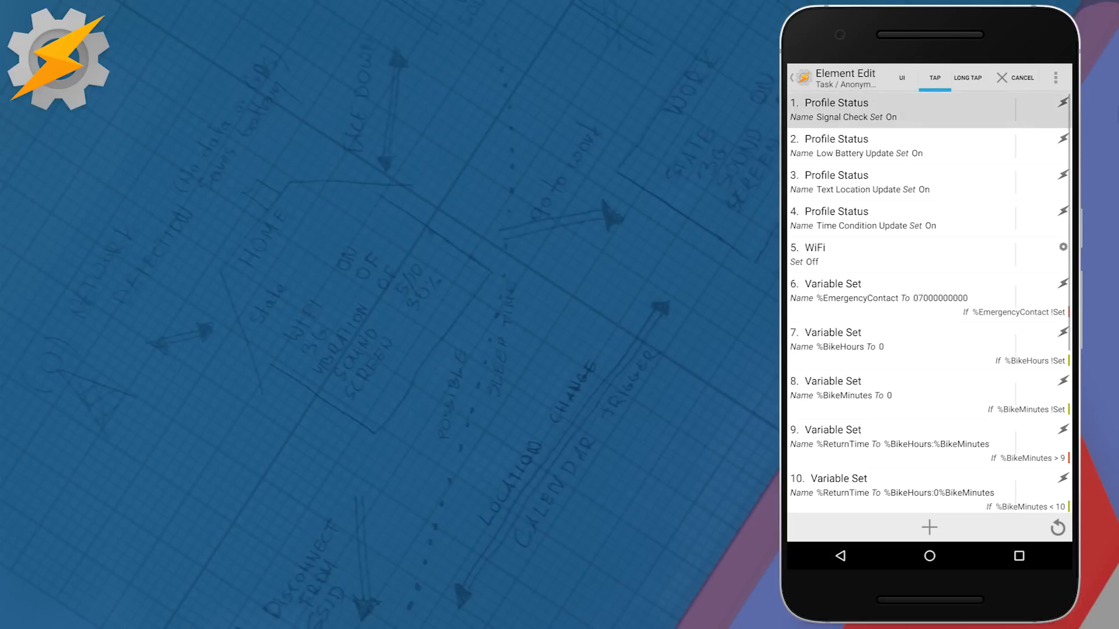
pyautogui.click(878, 109)
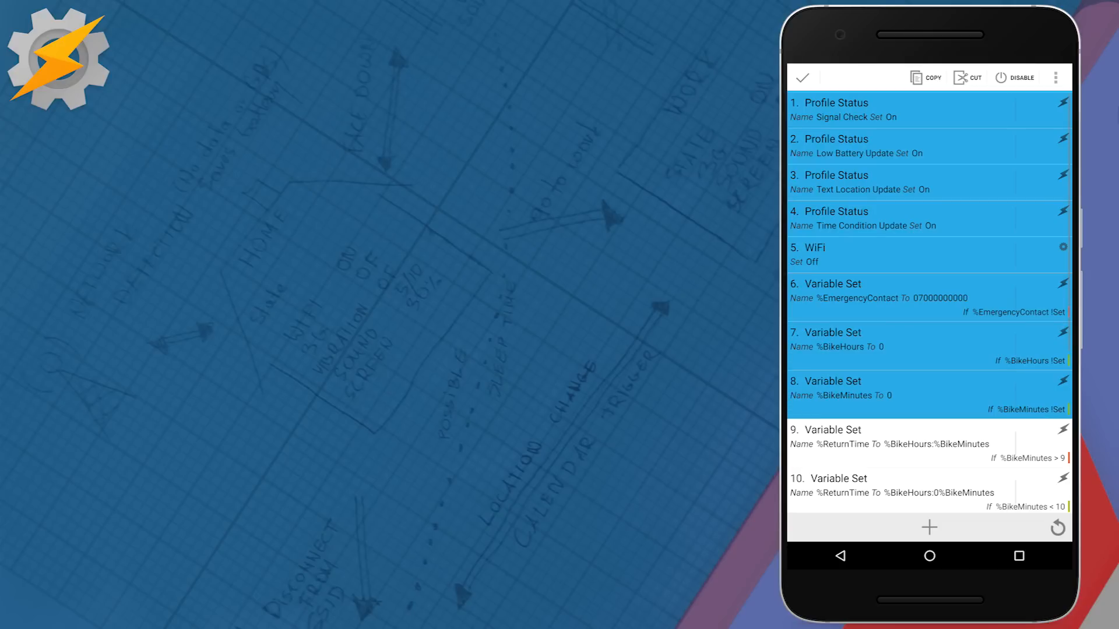
pyautogui.scroll(-3)
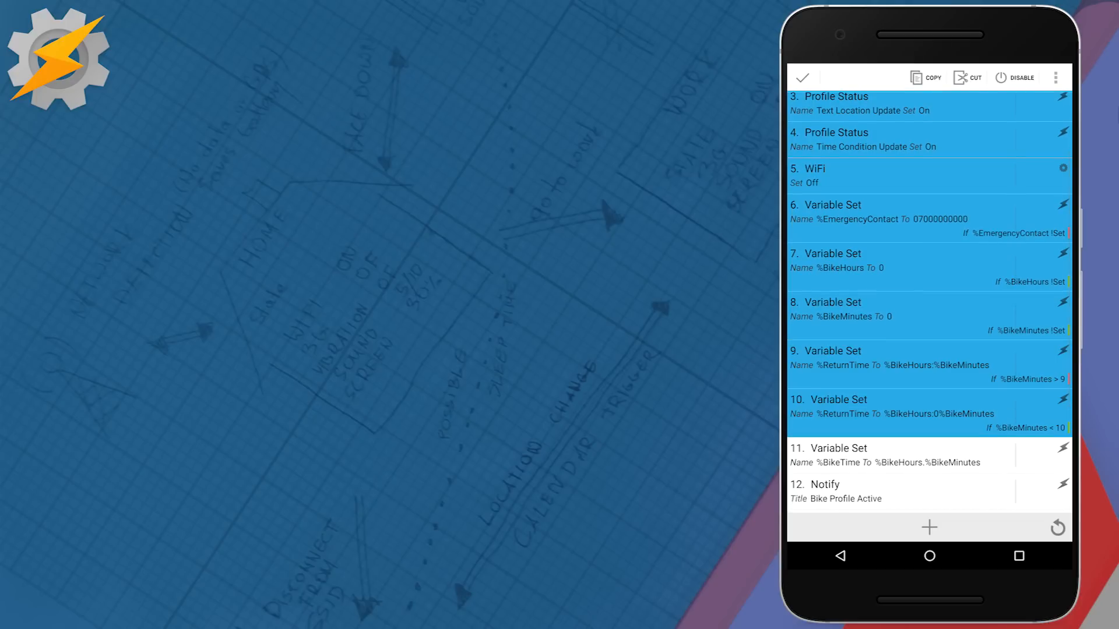
pyautogui.scroll(-3)
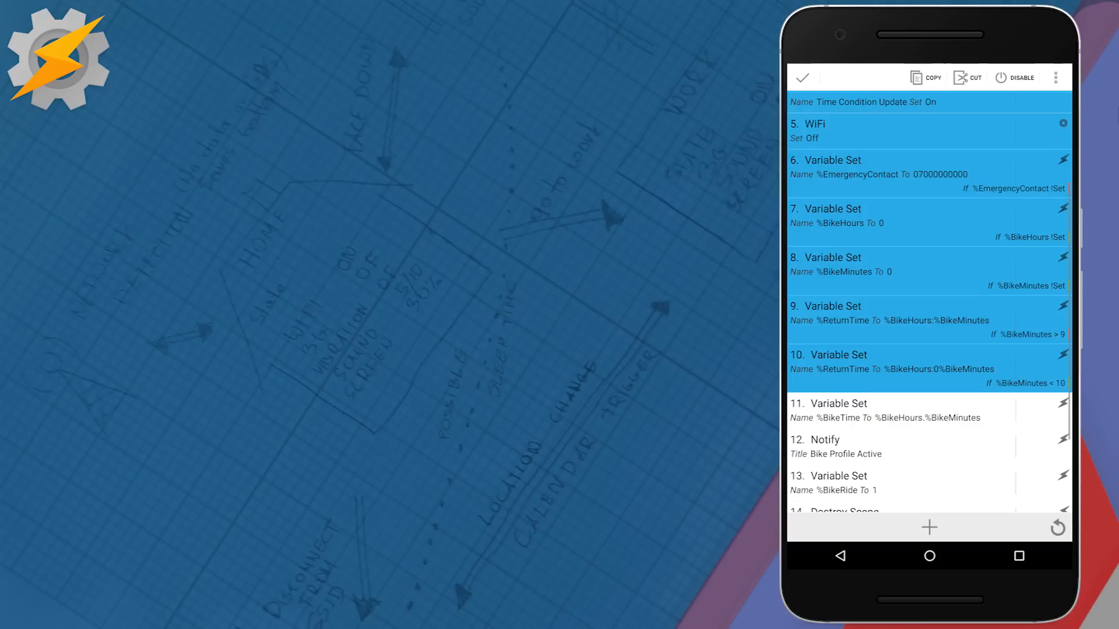
pyautogui.scroll(-3)
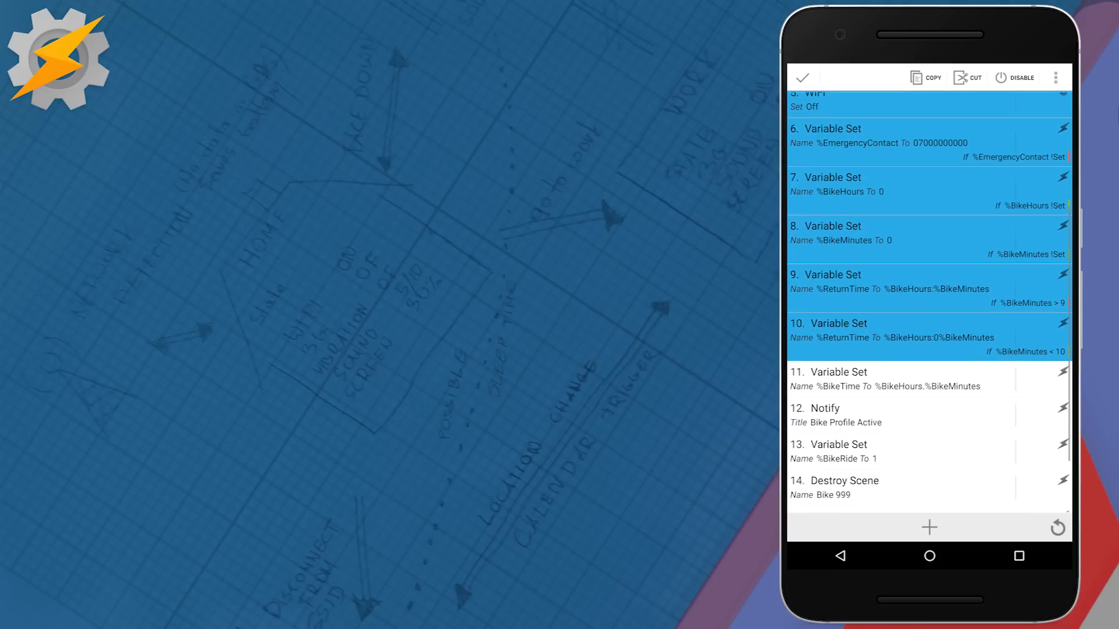
pyautogui.scroll(-3)
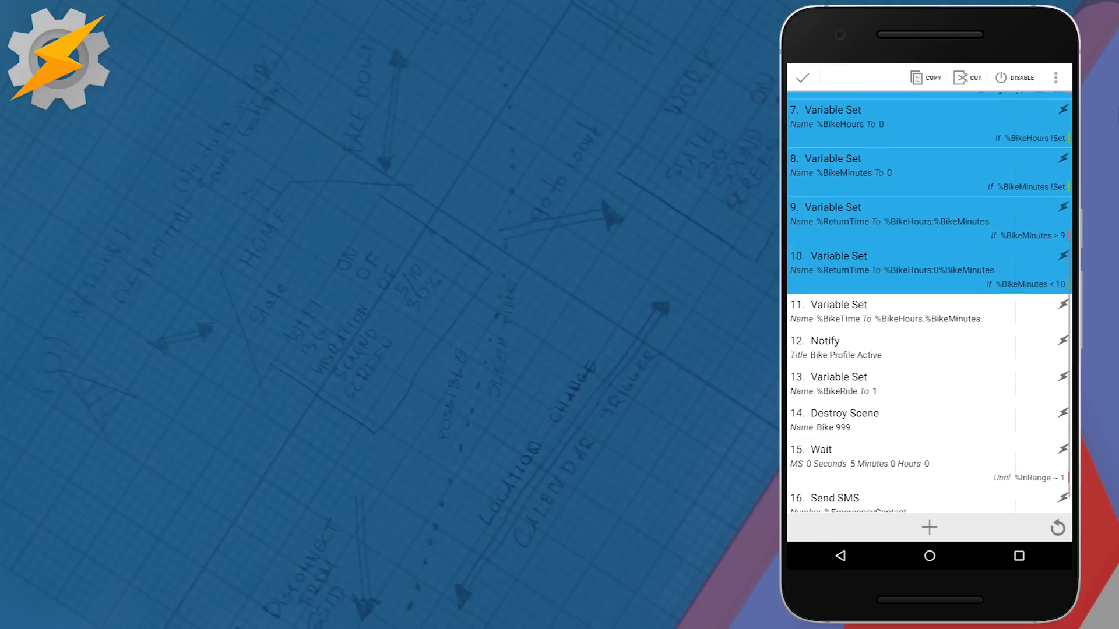
pyautogui.scroll(-3)
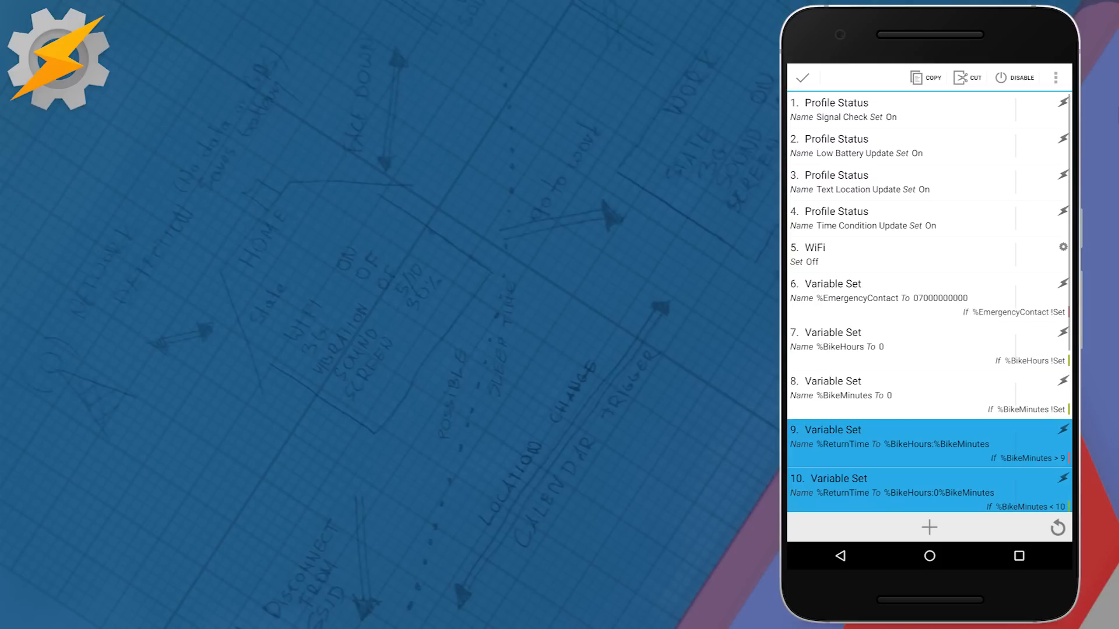
pyautogui.scroll(-3)
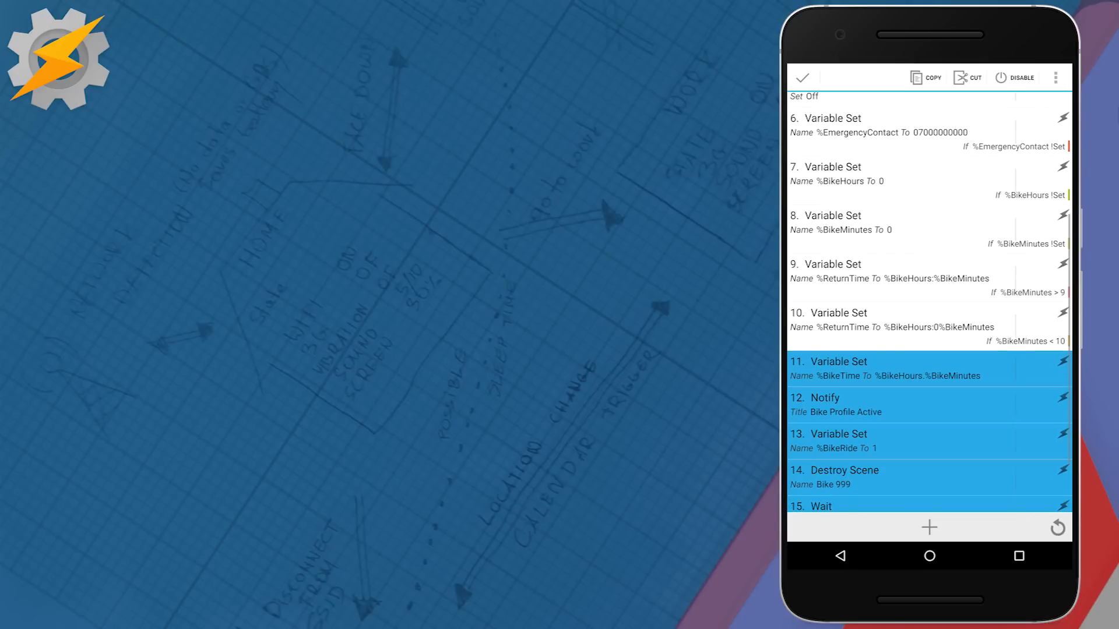
pyautogui.scroll(-3)
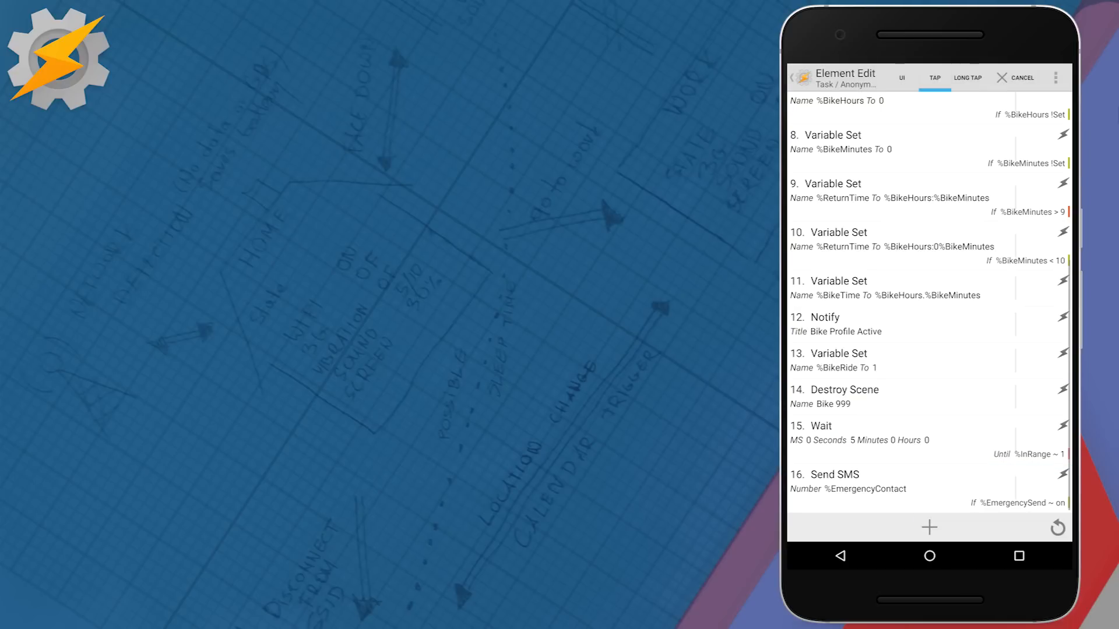
# View the Notify action warning the profile is active until %ReturnTime, then return to the scenes list
pyautogui.click(830, 476)
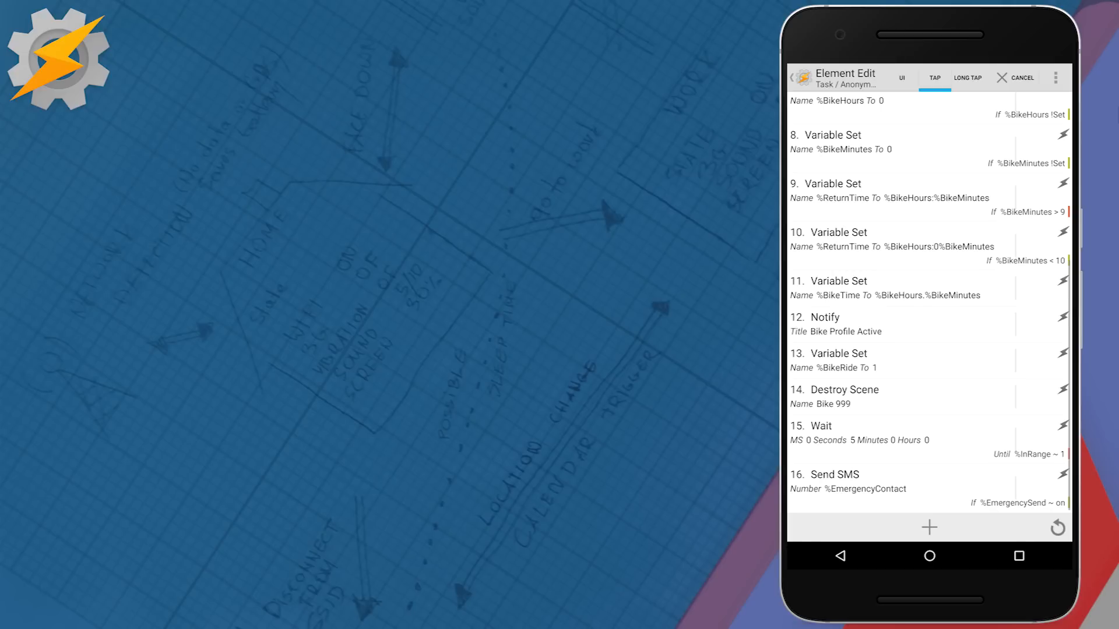
pyautogui.click(825, 324)
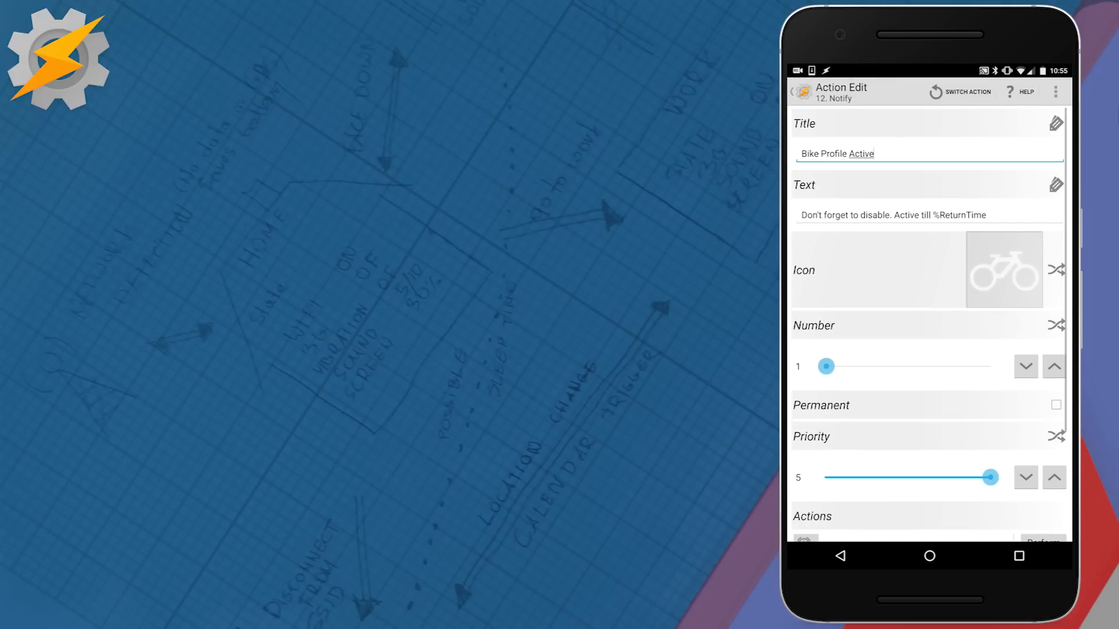
pyautogui.scroll(-3)
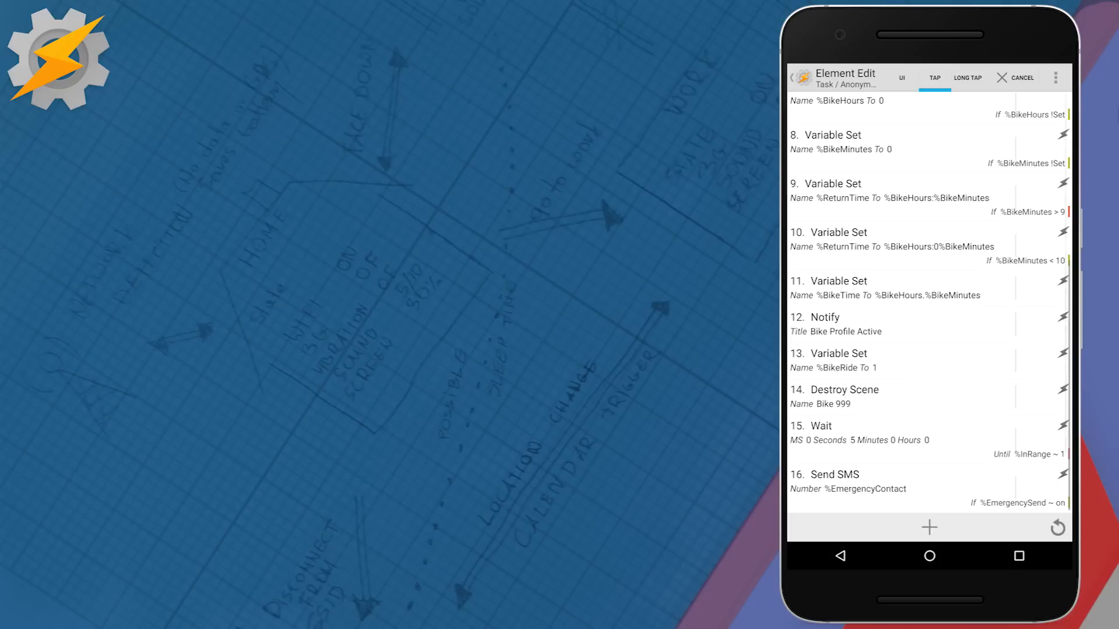
pyautogui.click(1023, 77)
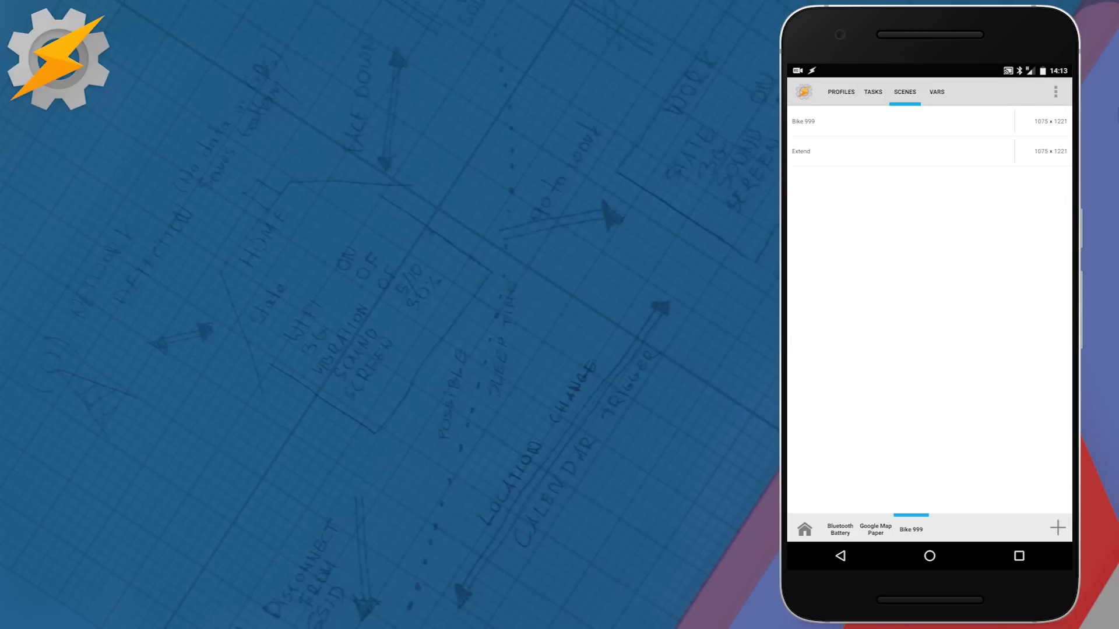
# Inspect the Extend scene's hour picker action, then show its OK button's nine-step tap task ending with Send SMS
pyautogui.click(801, 150)
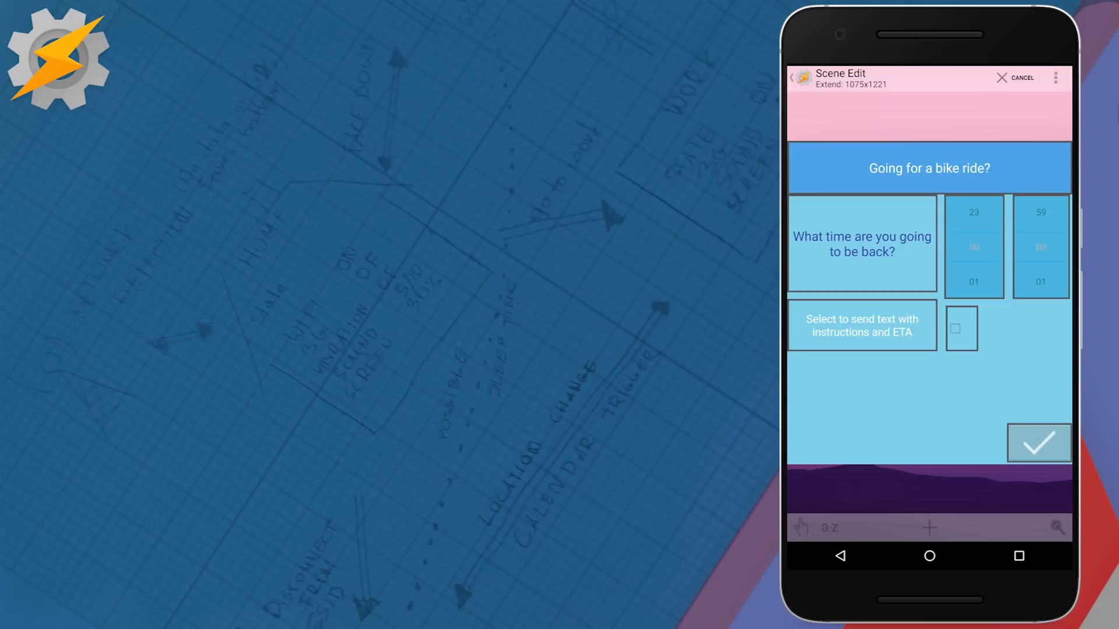
pyautogui.click(973, 247)
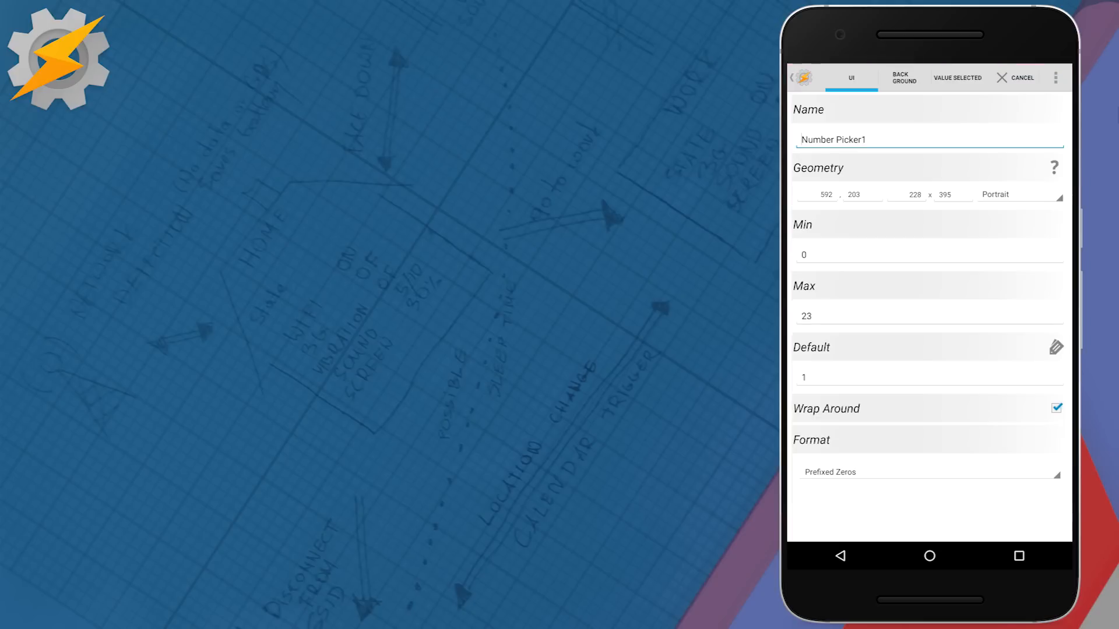
pyautogui.click(958, 77)
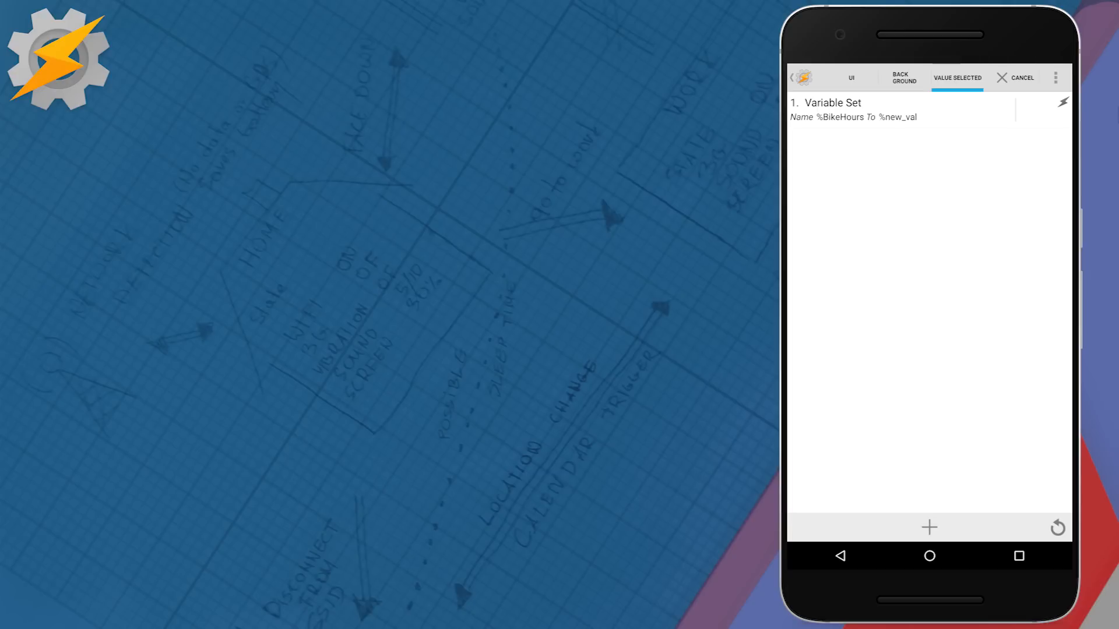
pyautogui.click(841, 554)
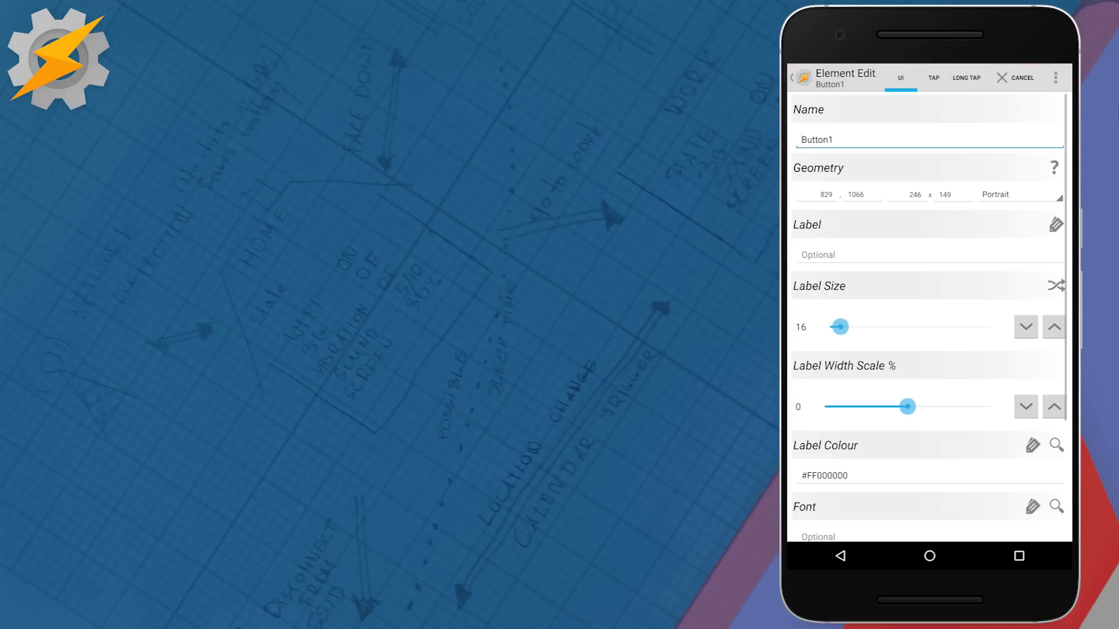
pyautogui.click(933, 78)
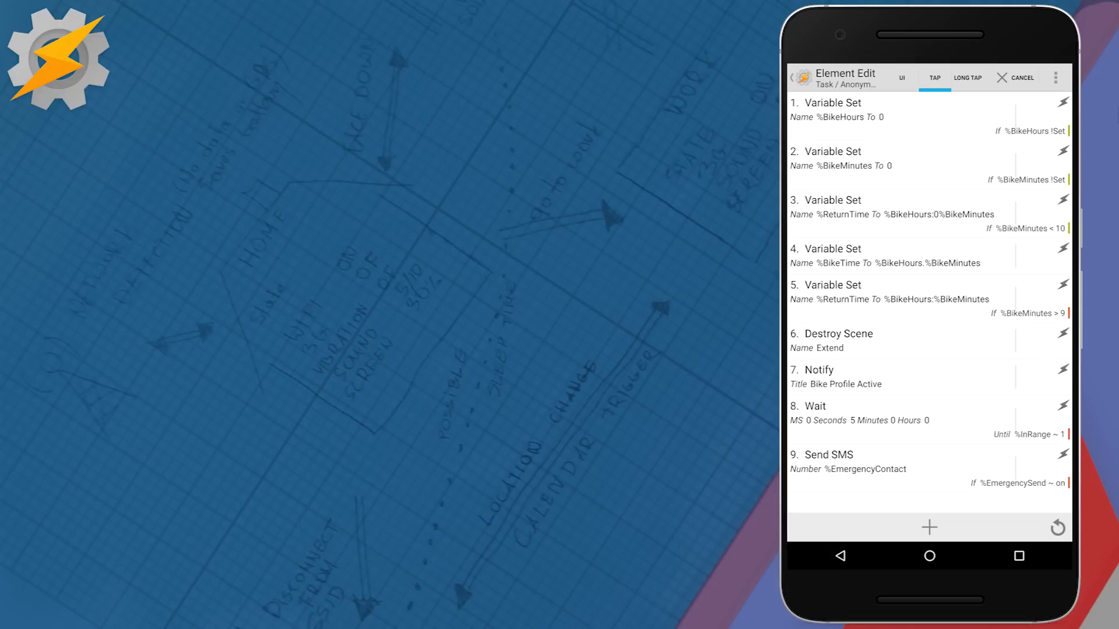
# Review the Send SMS 'taking little longer' message with %ReturnTime, then return to the scenes list
pyautogui.click(830, 454)
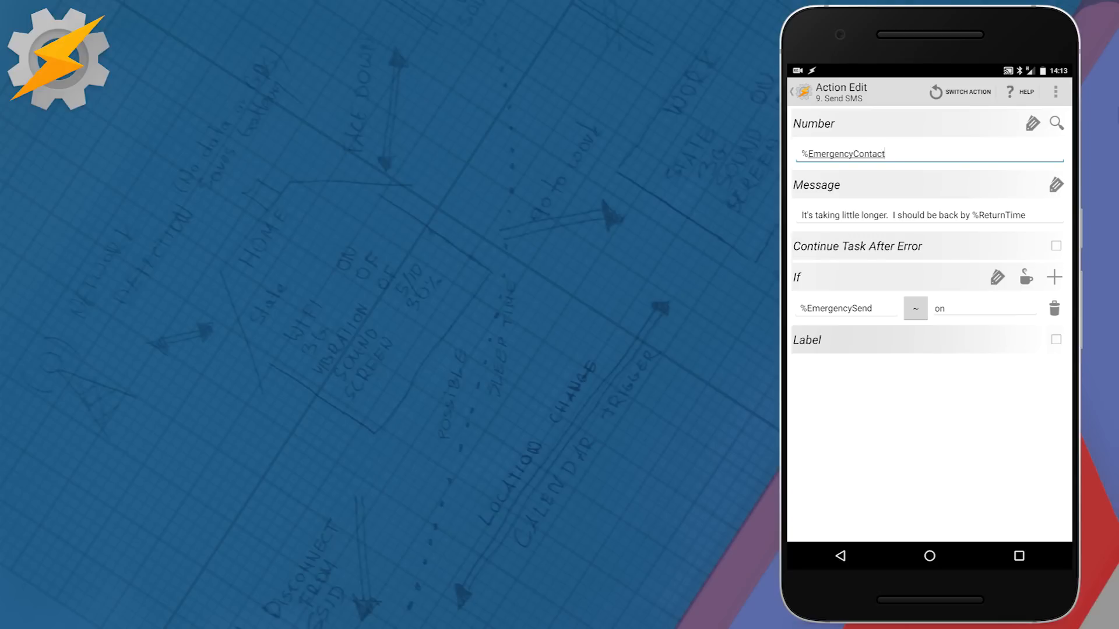
pyautogui.click(841, 556)
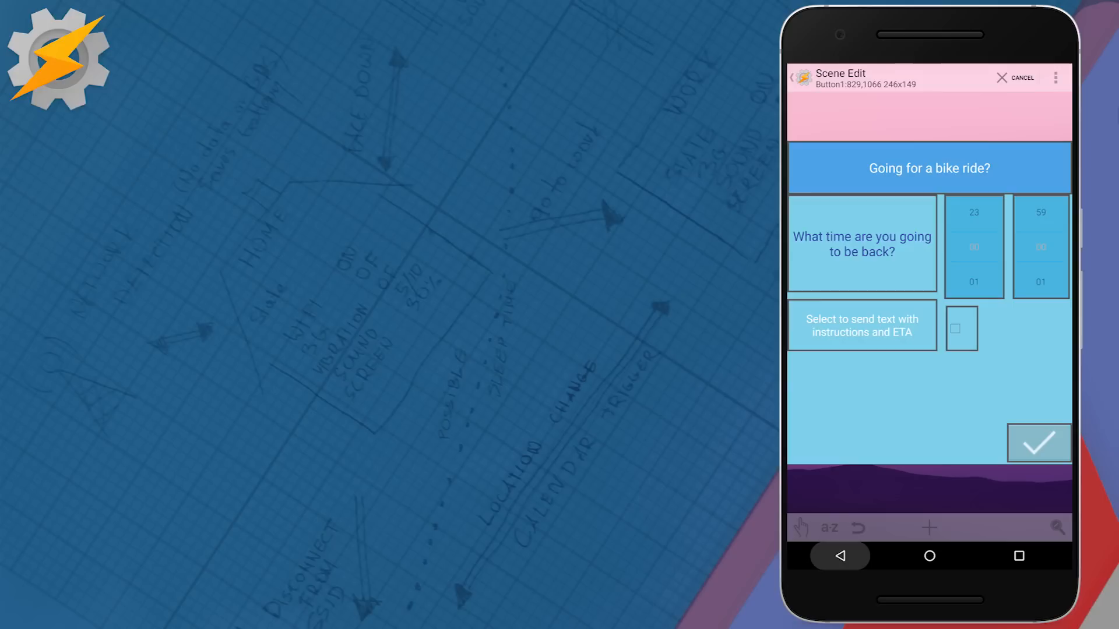
pyautogui.click(1023, 77)
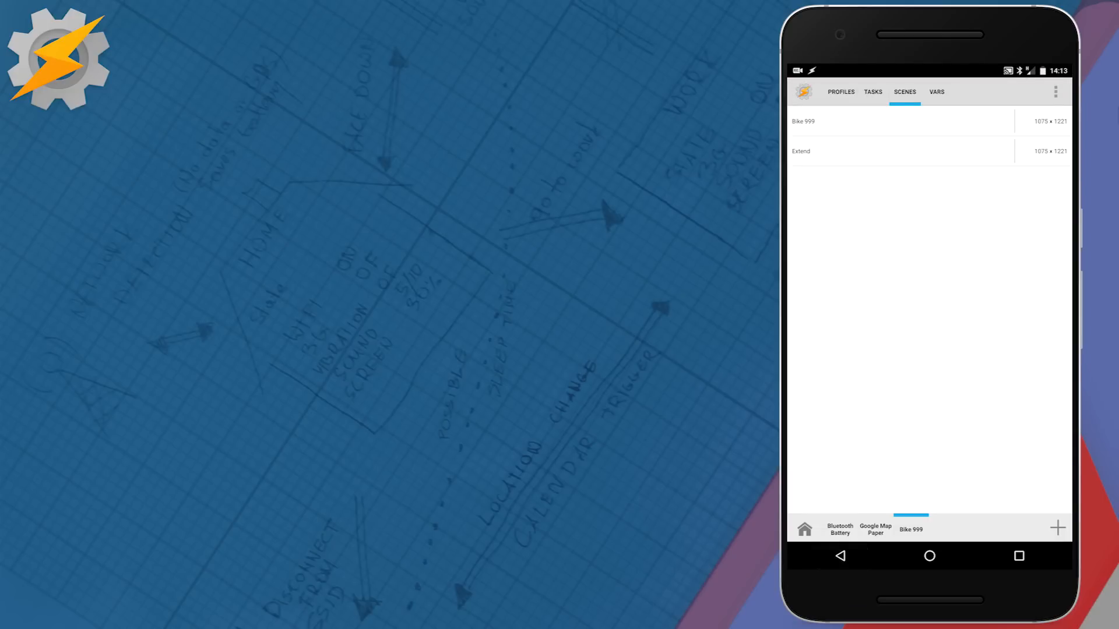
# View the variables %Bike through %ReturnTime, then show the bike-ride profiles list
pyautogui.click(936, 92)
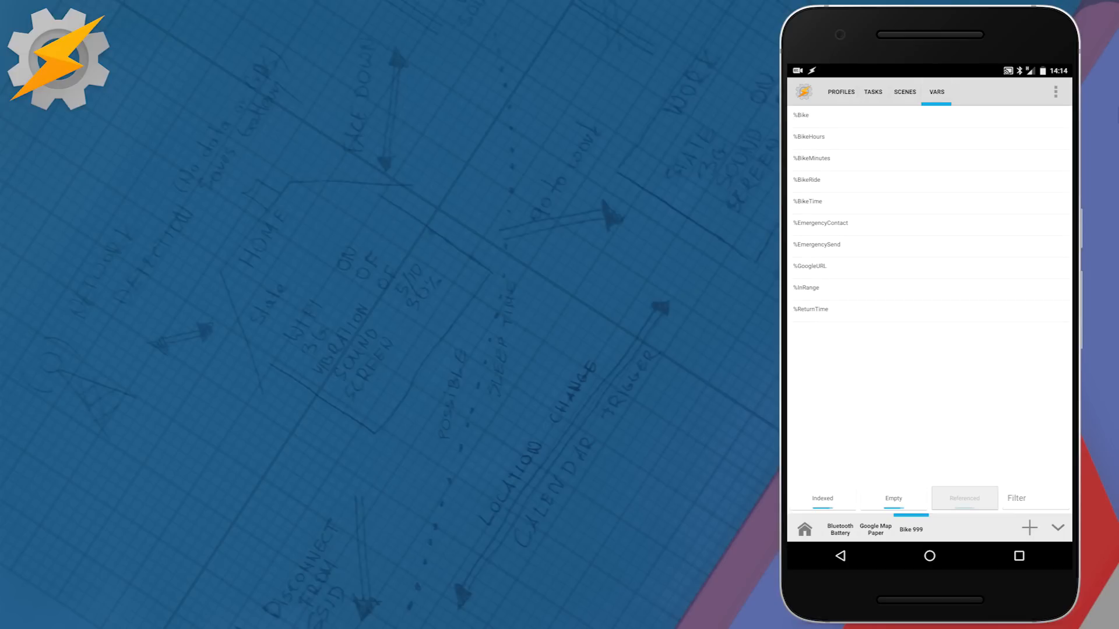
pyautogui.click(840, 91)
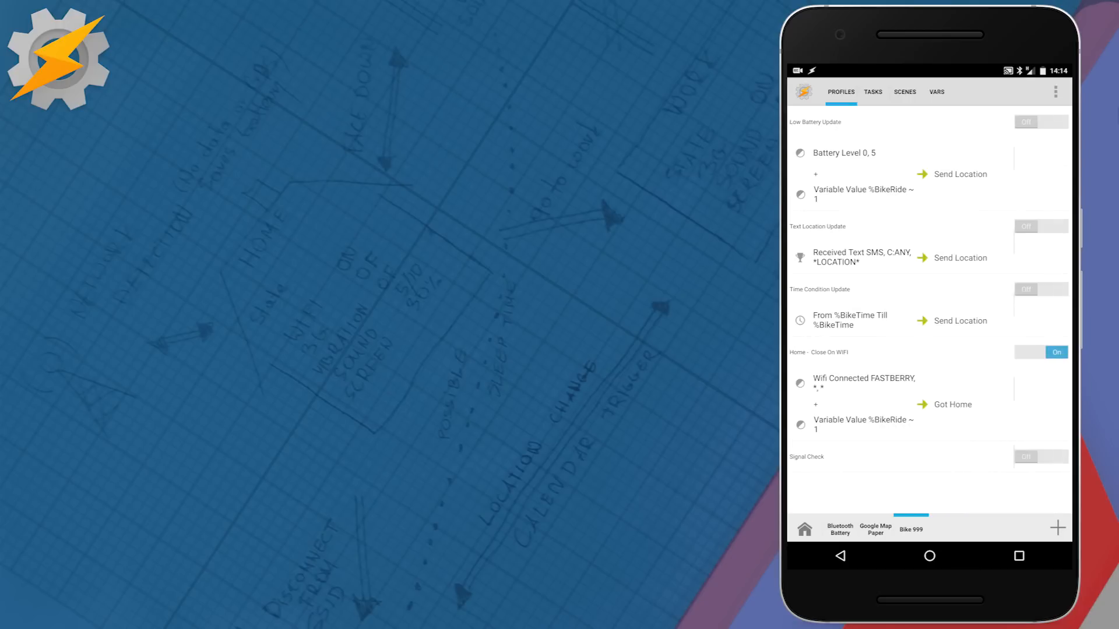